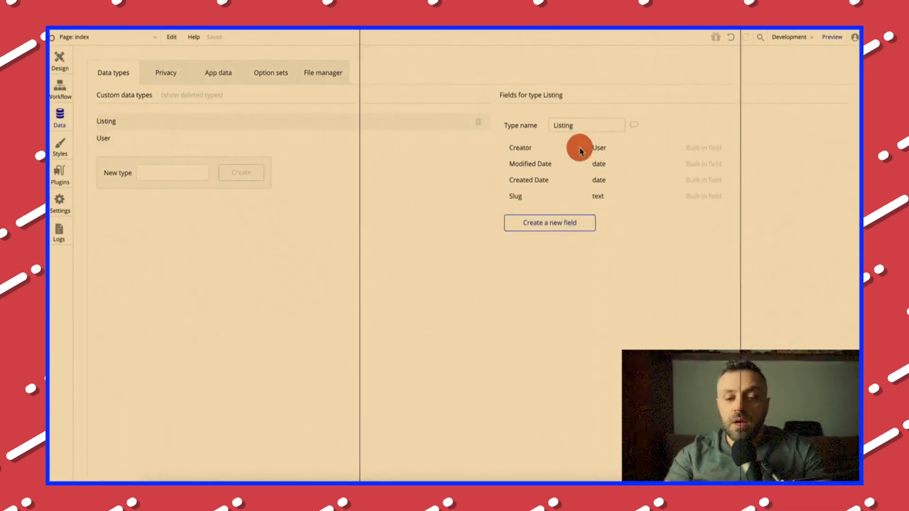
Add a 'model' field to the Listing data type
left_click(550, 223)
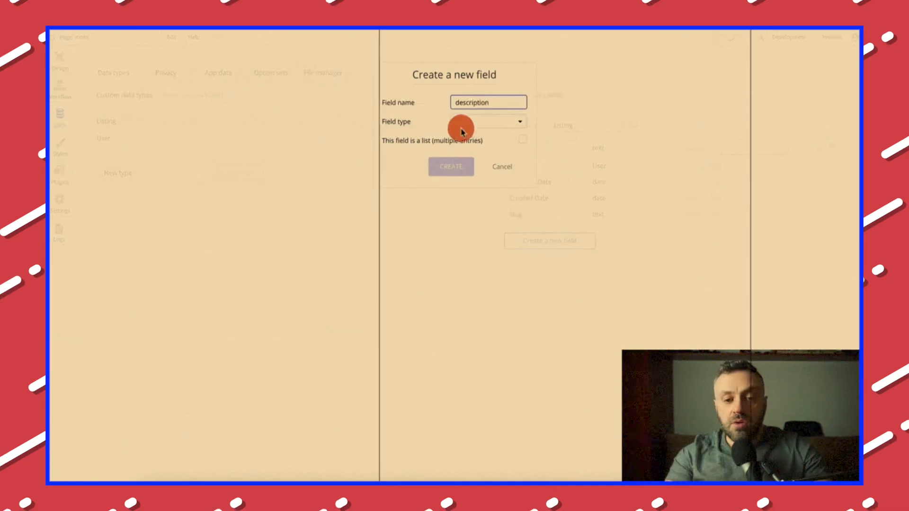
type("model")
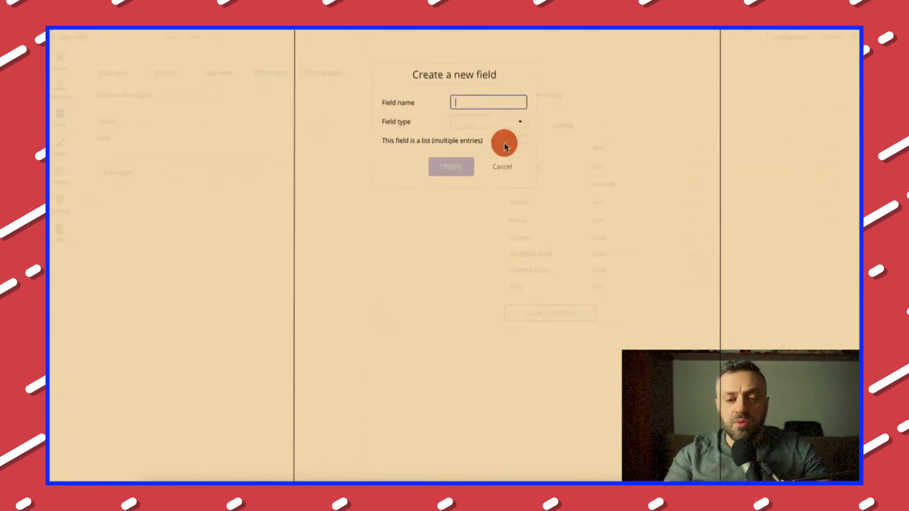
left_click(502, 167)
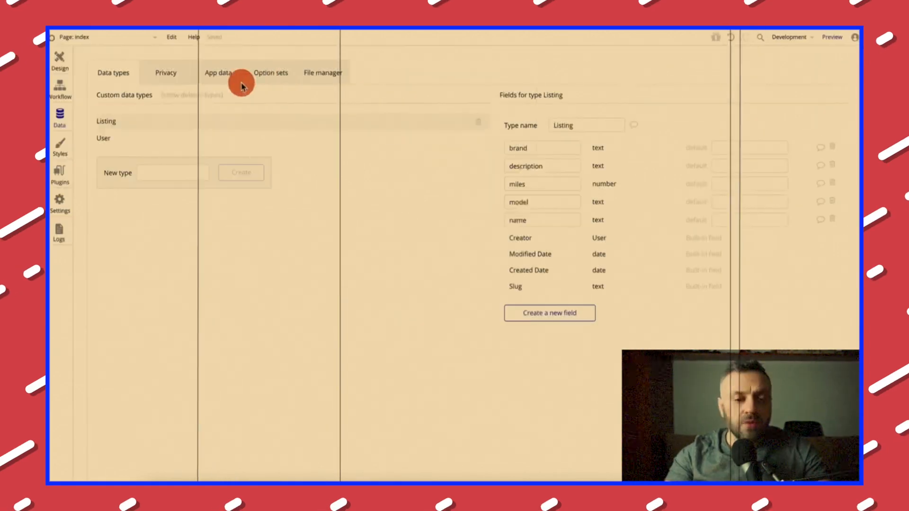
Create a 'status' option set with Selling, Inquiry, Pending payment, Sold and Not selling options
left_click(270, 73)
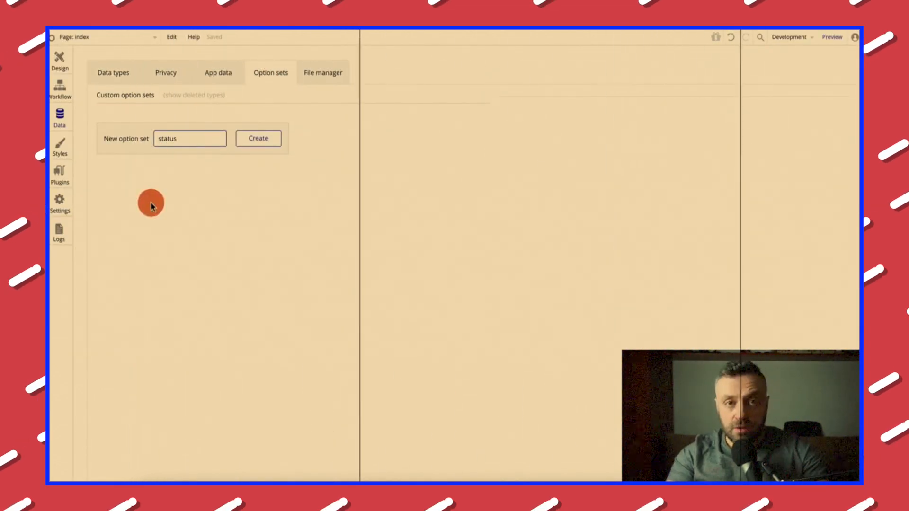
left_click(257, 138)
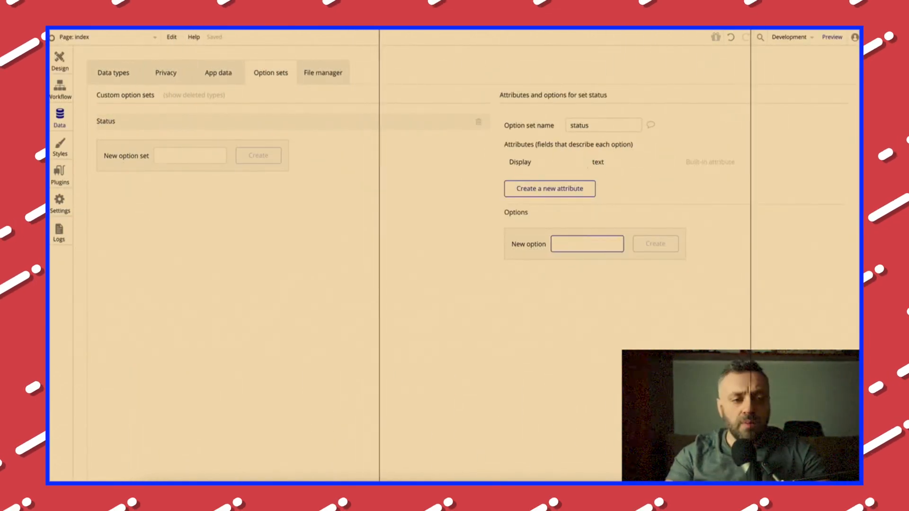
type("S")
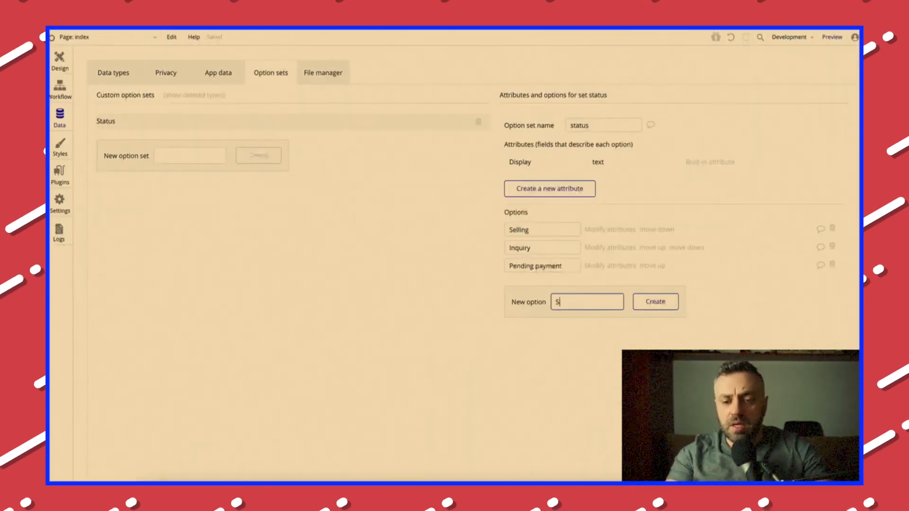
left_click(113, 73)
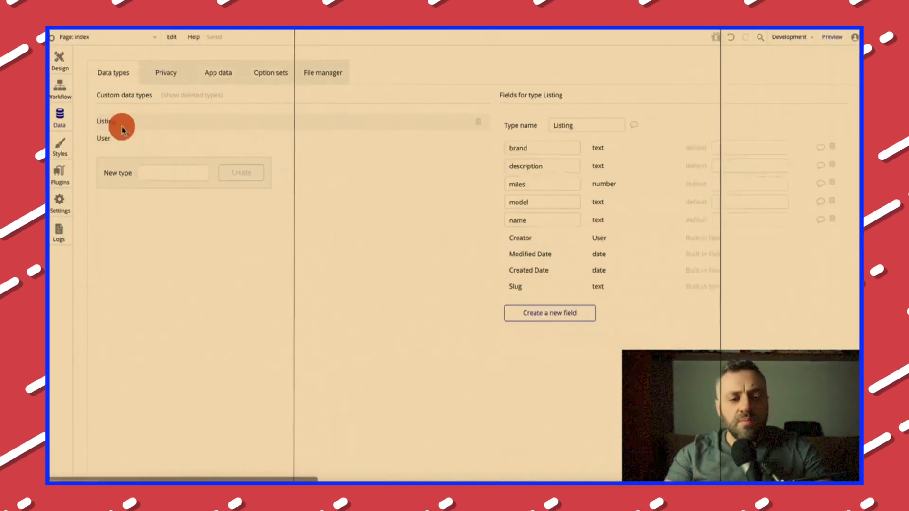
left_click(270, 73)
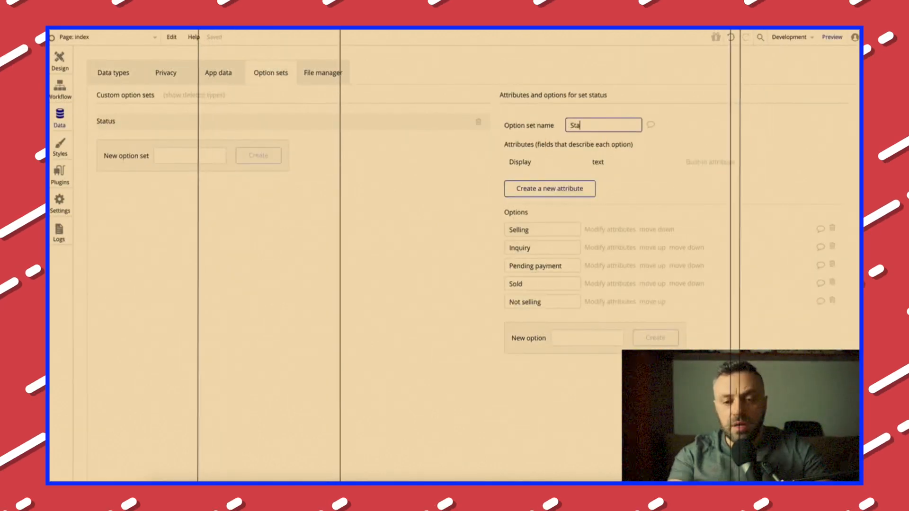
left_click(550, 188)
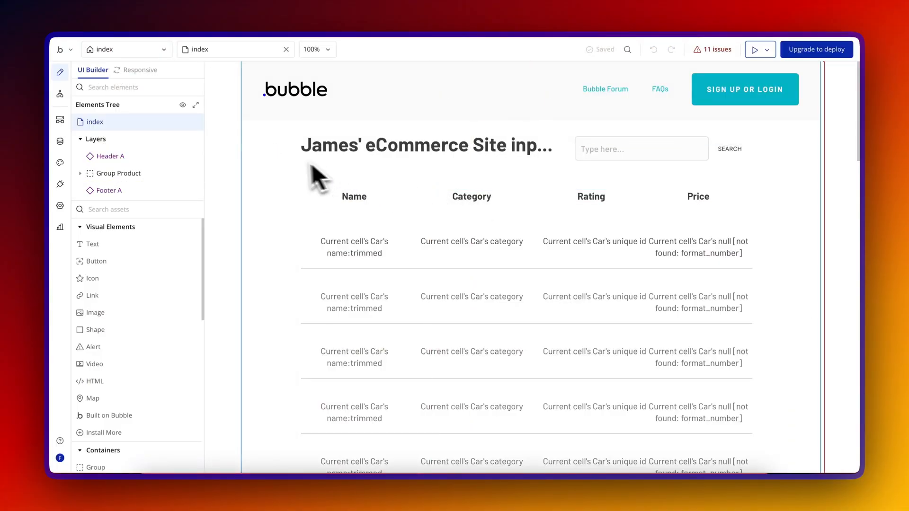
Go from data types and app data to backend workflows and open the Event1 User-modified trigger
left_click(59, 142)
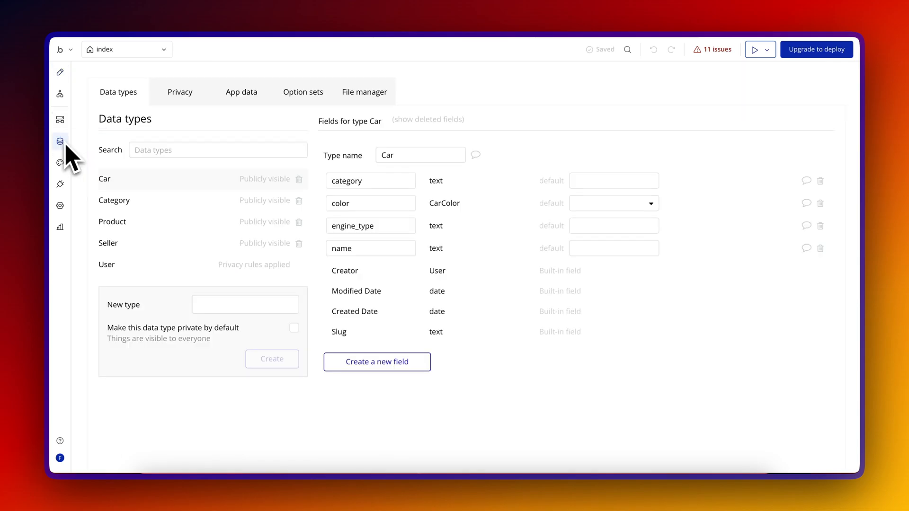
mouse_move(225, 104)
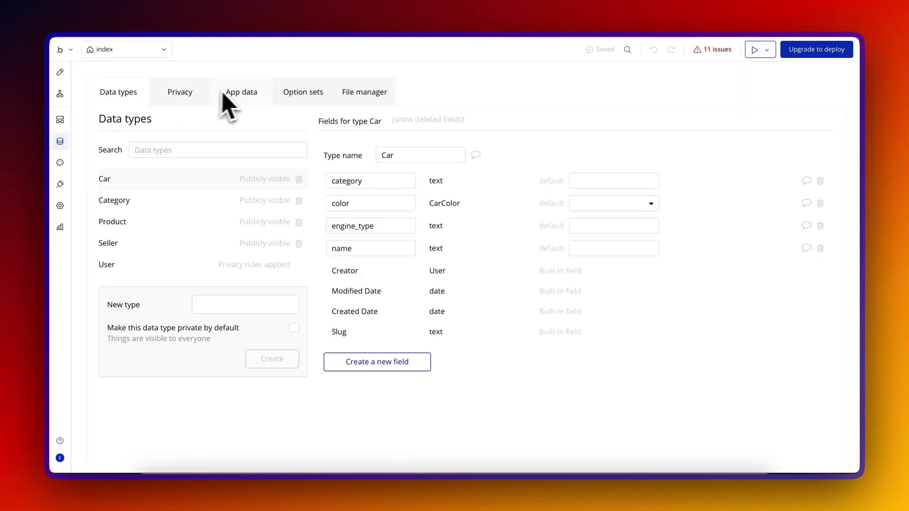
mouse_move(60, 142)
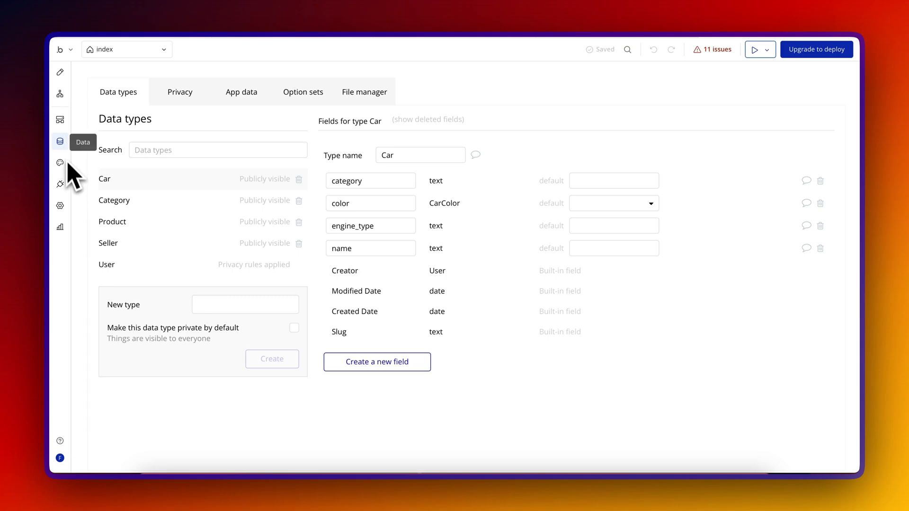
mouse_move(113, 128)
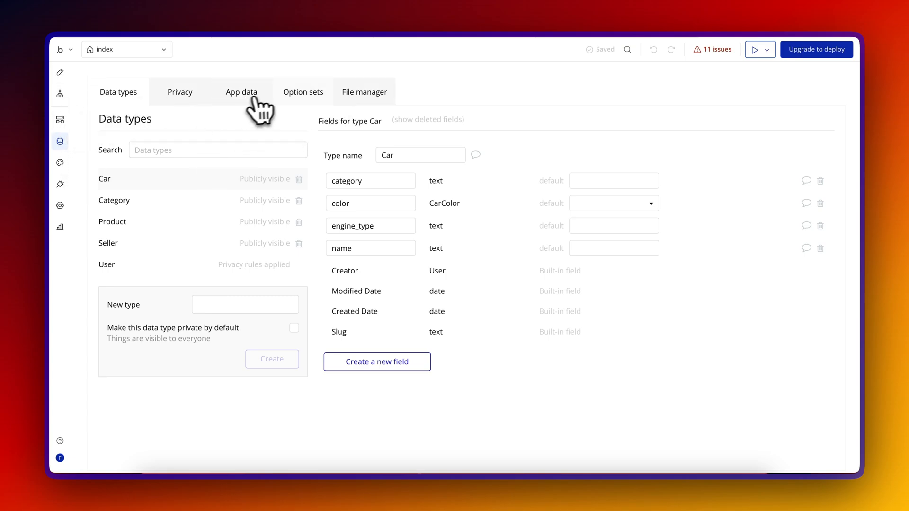
left_click(242, 92)
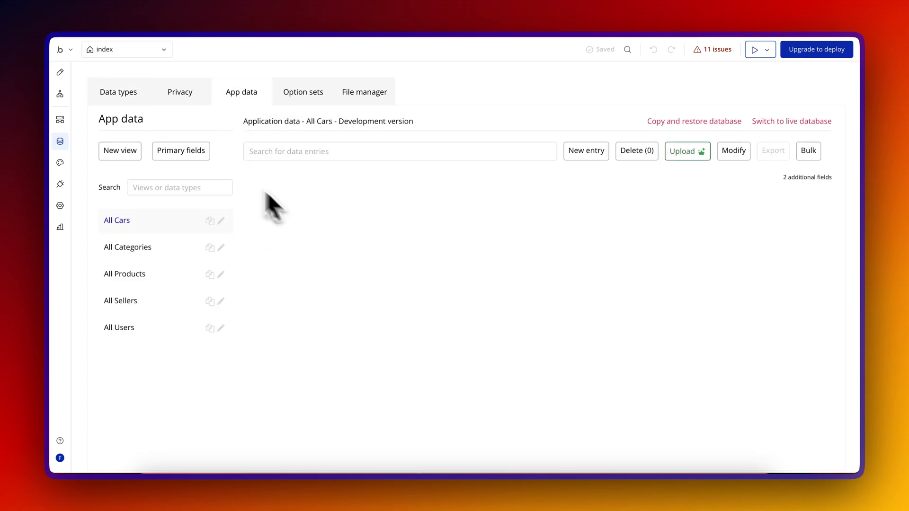
left_click(124, 274)
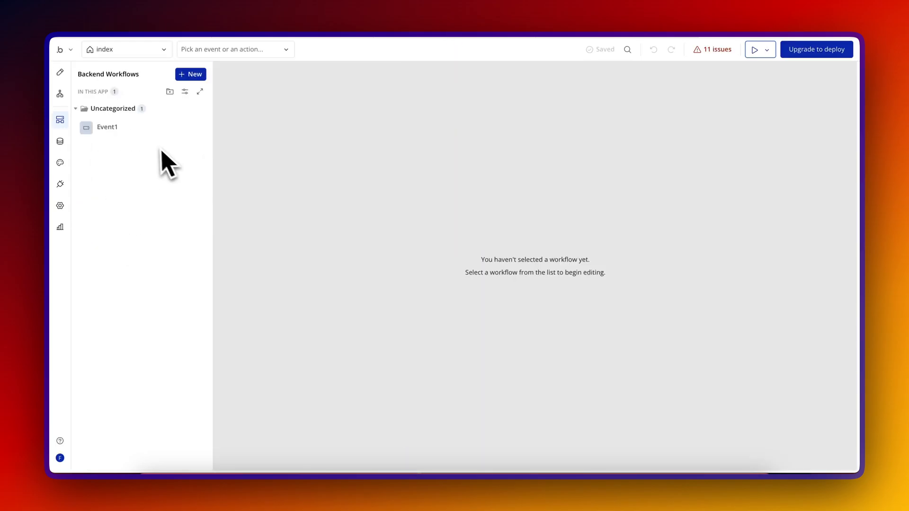
left_click(107, 127)
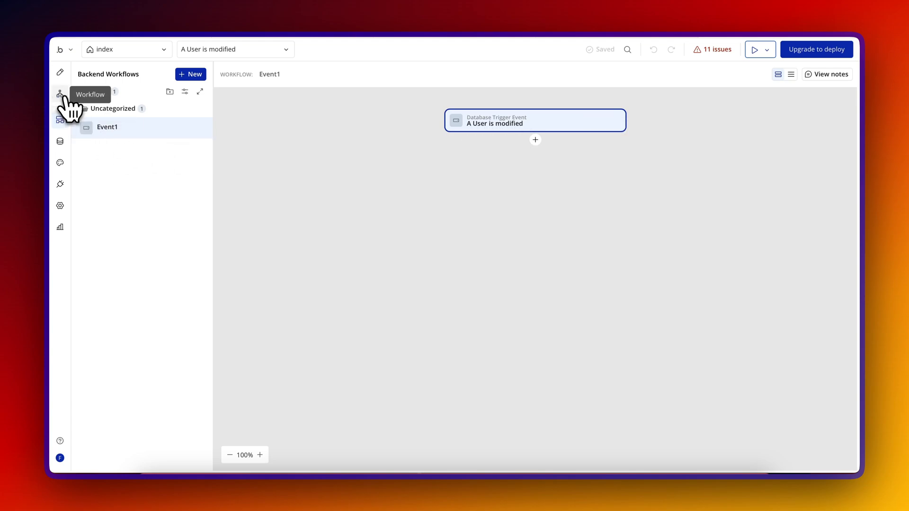
Review the Button SEARCH is clicked workflow, then browse plugins to the installed COVID-19 API plugin
left_click(121, 153)
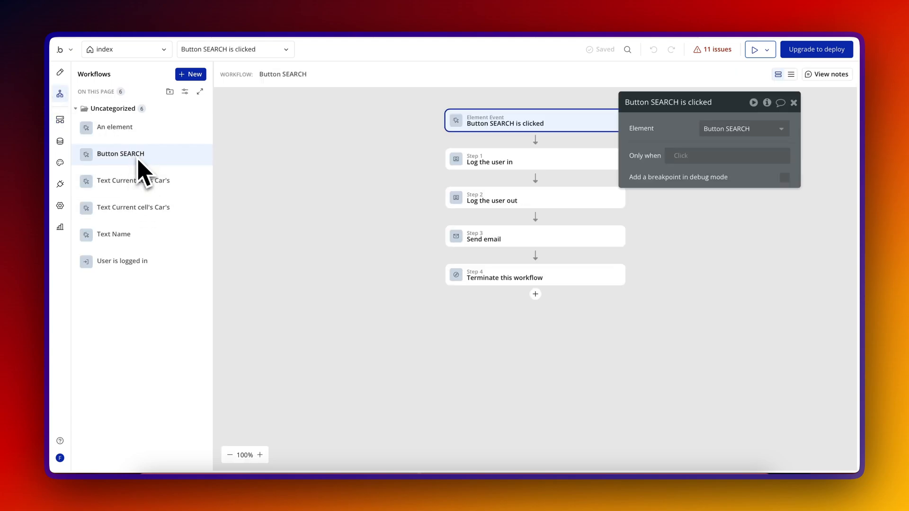
left_click(113, 234)
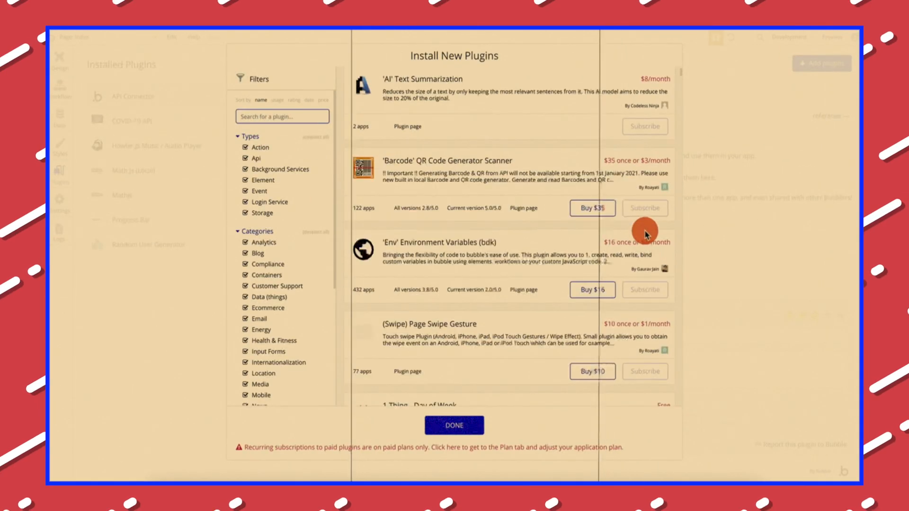
left_click(454, 426)
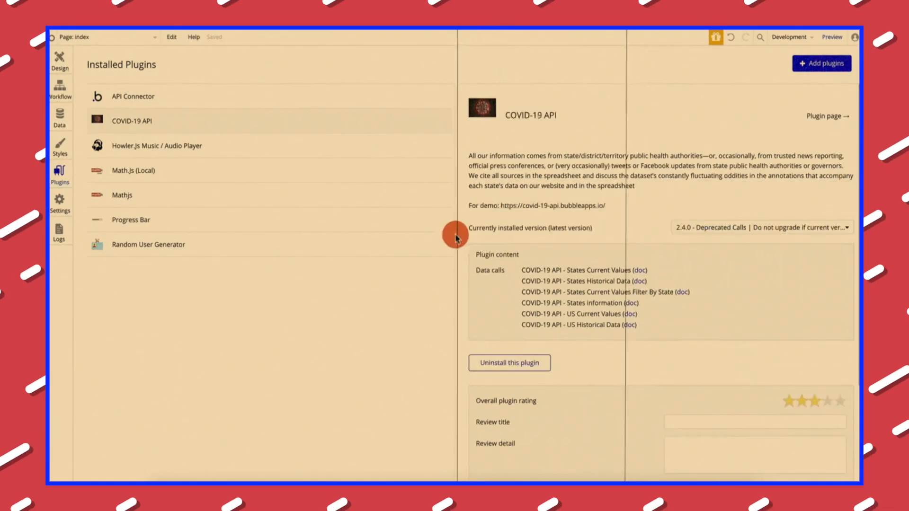
left_click(122, 195)
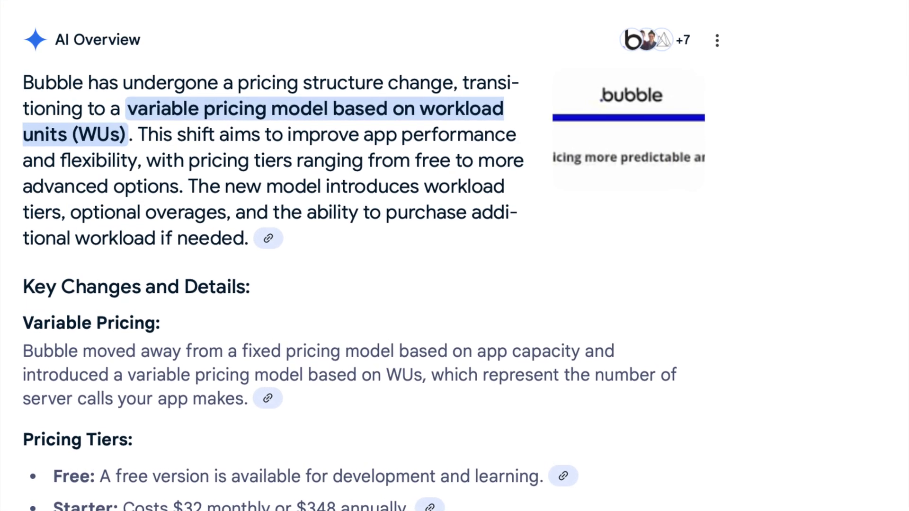
scroll("down", 3)
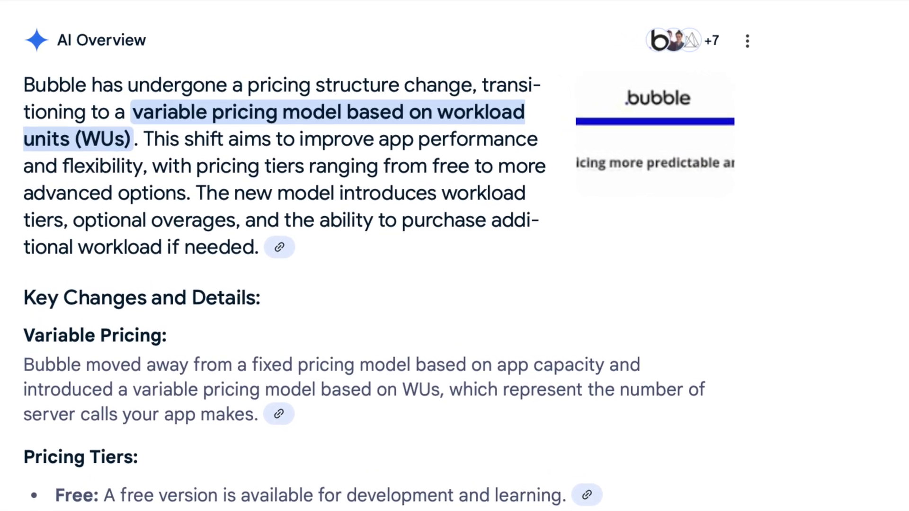
scroll("down", 3)
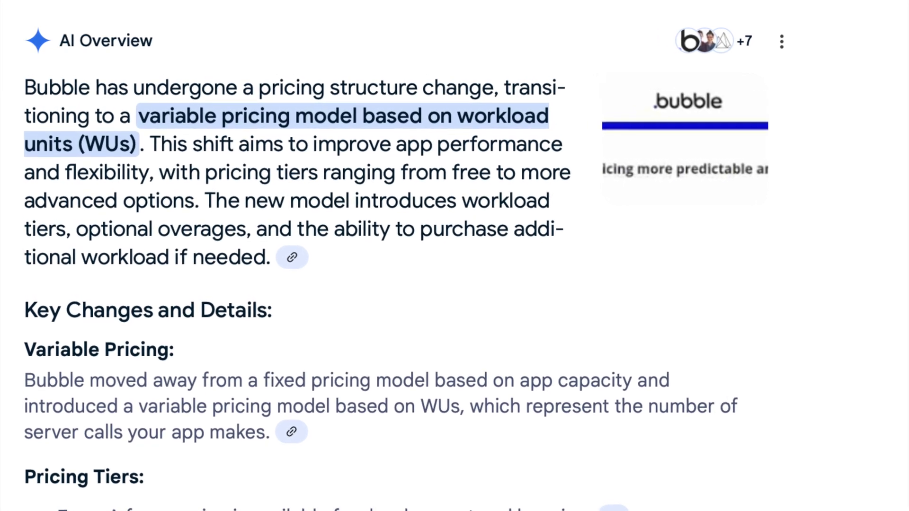
scroll("down", 3)
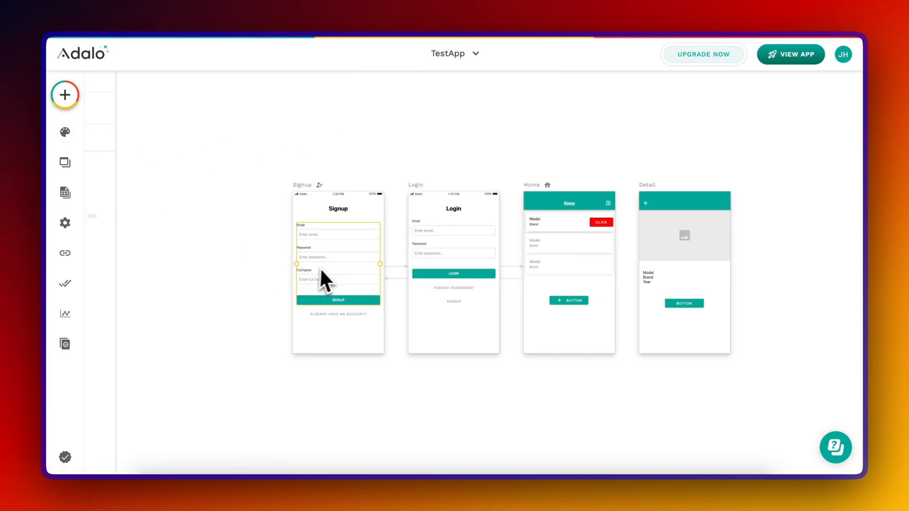
Browse TestMobileApp's screens, settings and Home users list, then switch to the Tinder2022 app
left_click(65, 162)
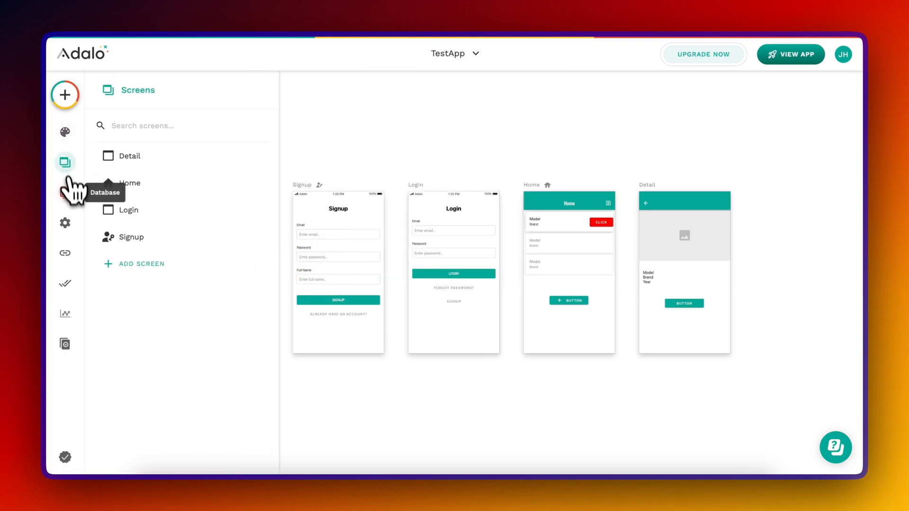
left_click(65, 223)
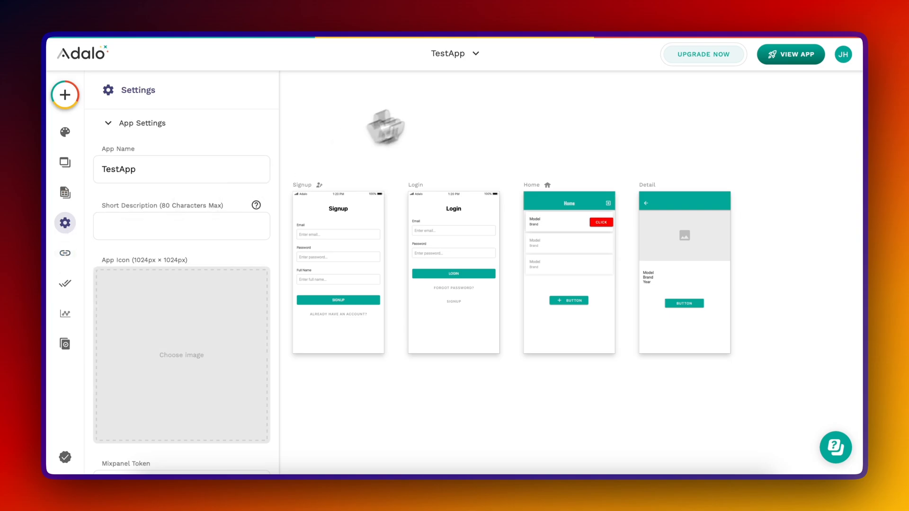
left_click(455, 53)
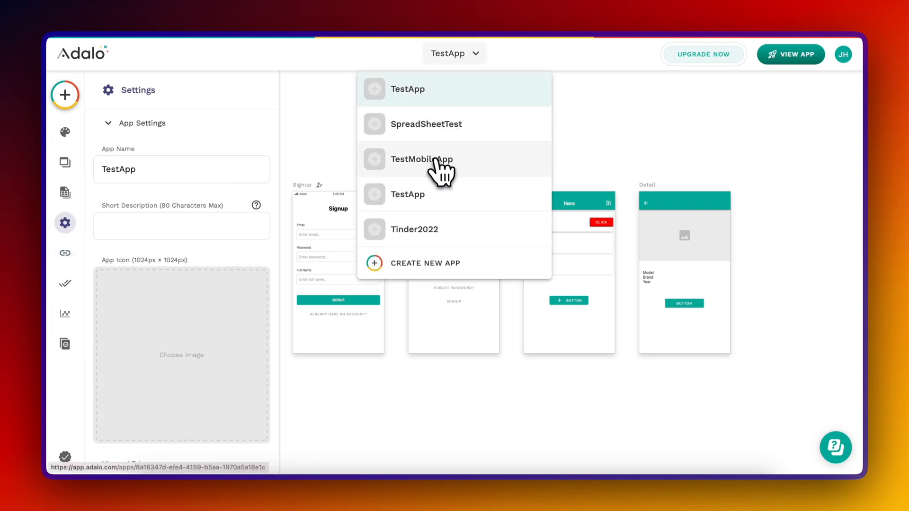
left_click(423, 159)
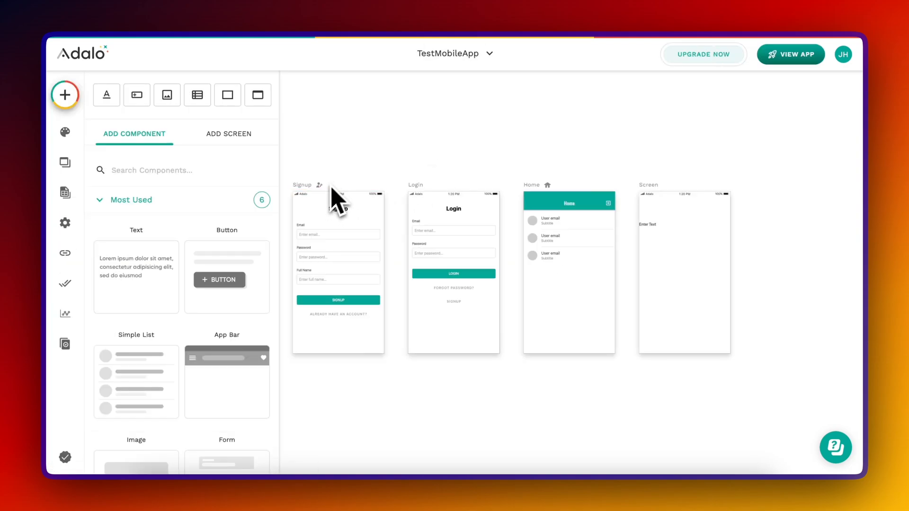
left_click(568, 237)
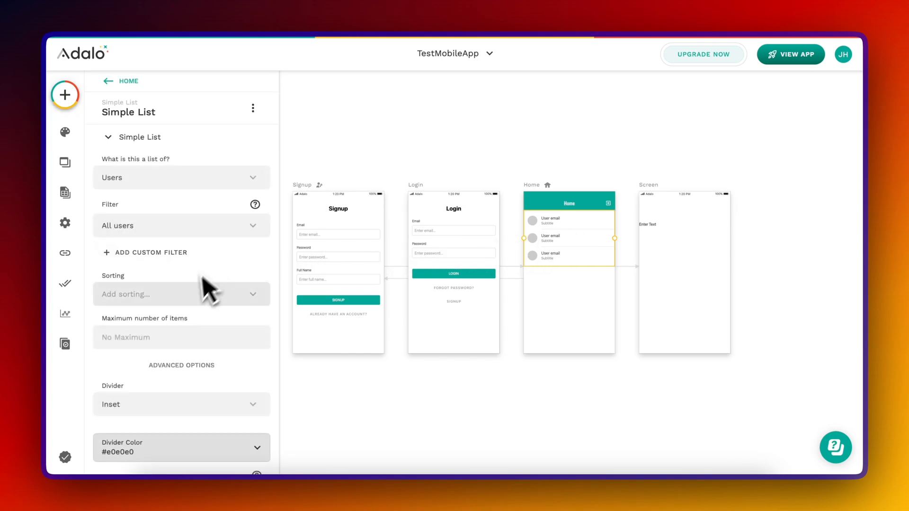
left_click(65, 163)
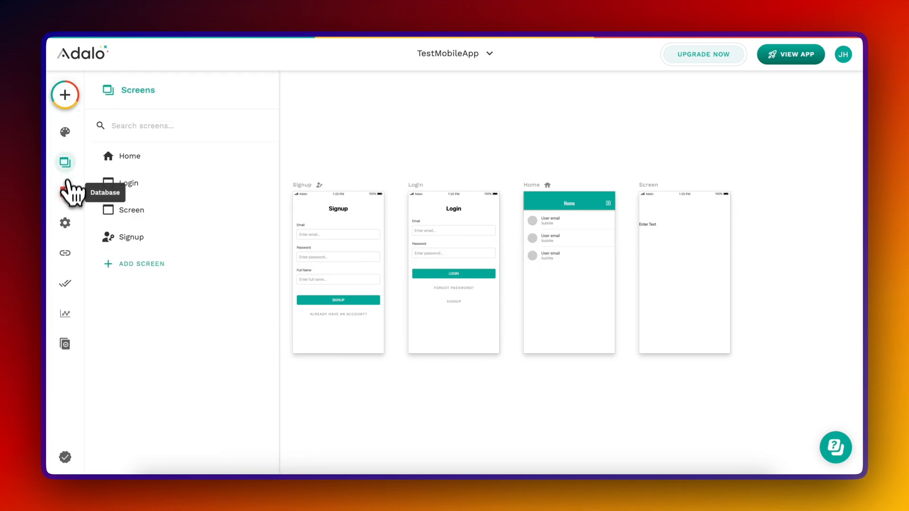
left_click(66, 224)
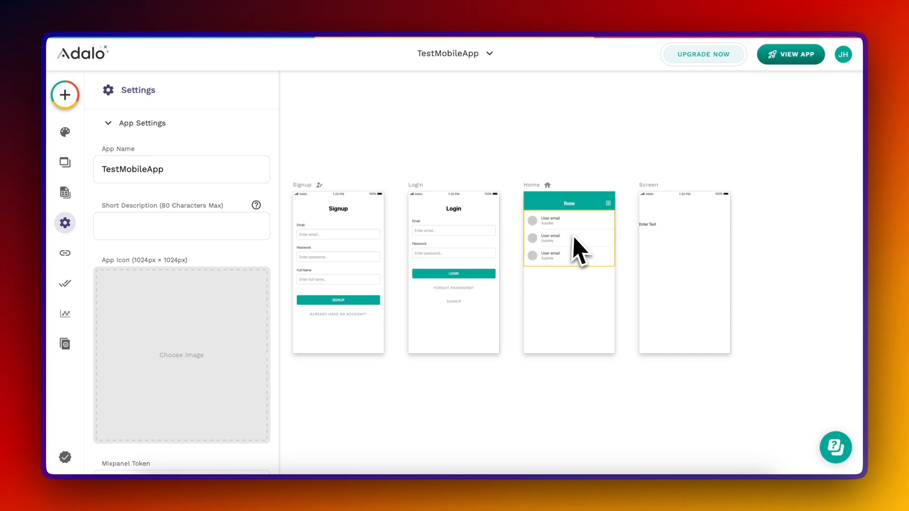
left_click(568, 238)
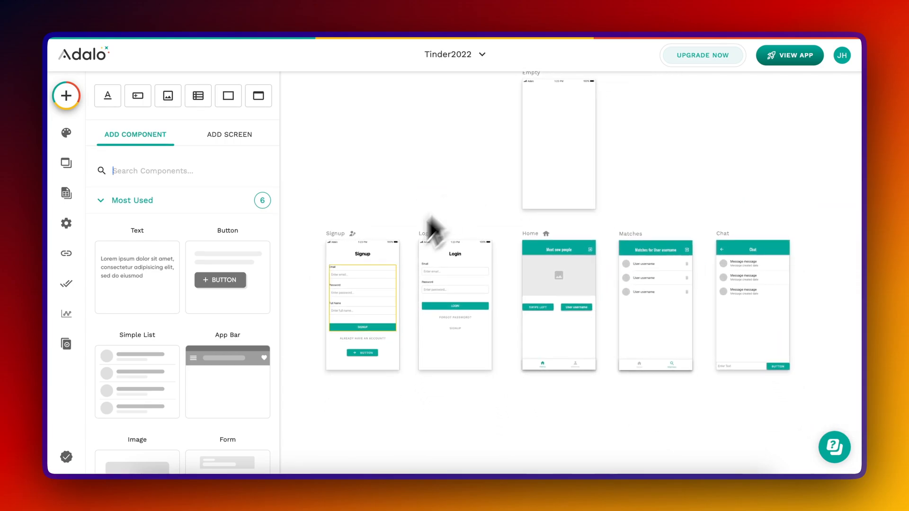
Inspect the Home screen image and the Matches list's data settings
left_click(558, 276)
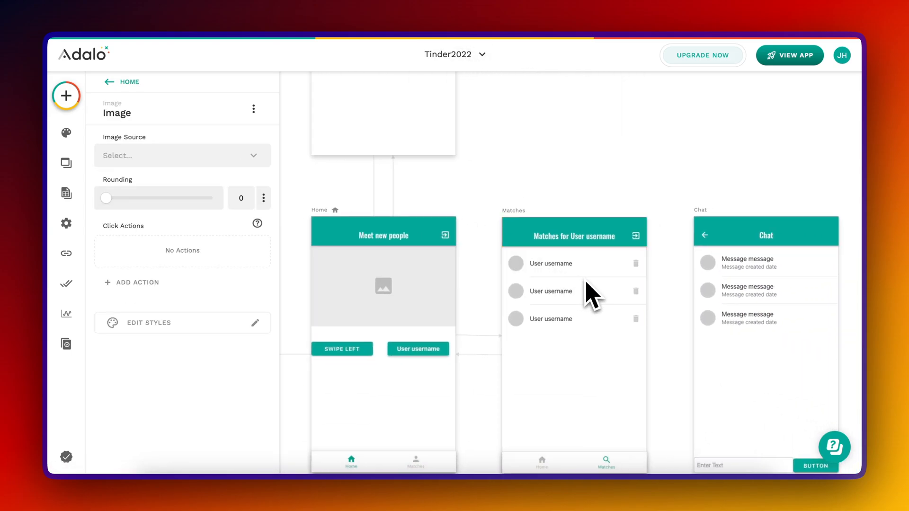
left_click(574, 263)
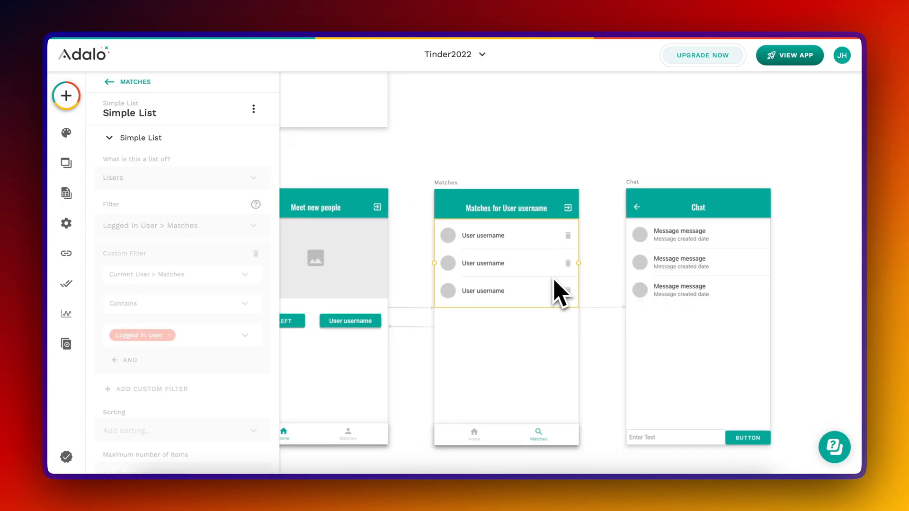
scroll("down", 3)
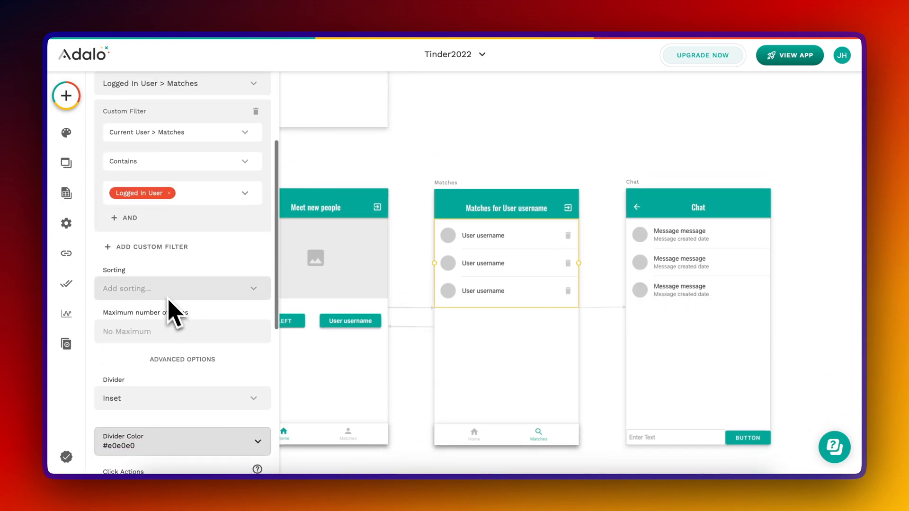
Review the database collections and app settings, then show Tinder2022's Android, iOS and web publish options
left_click(67, 193)
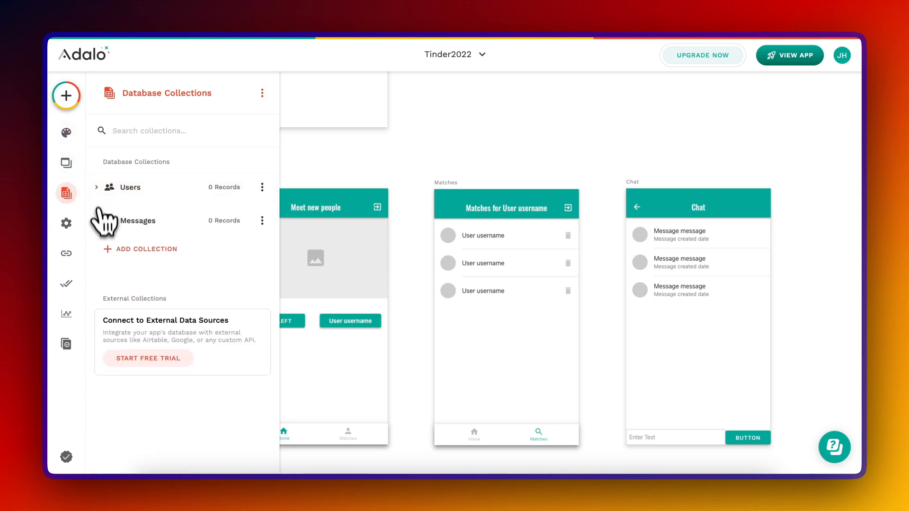
left_click(66, 223)
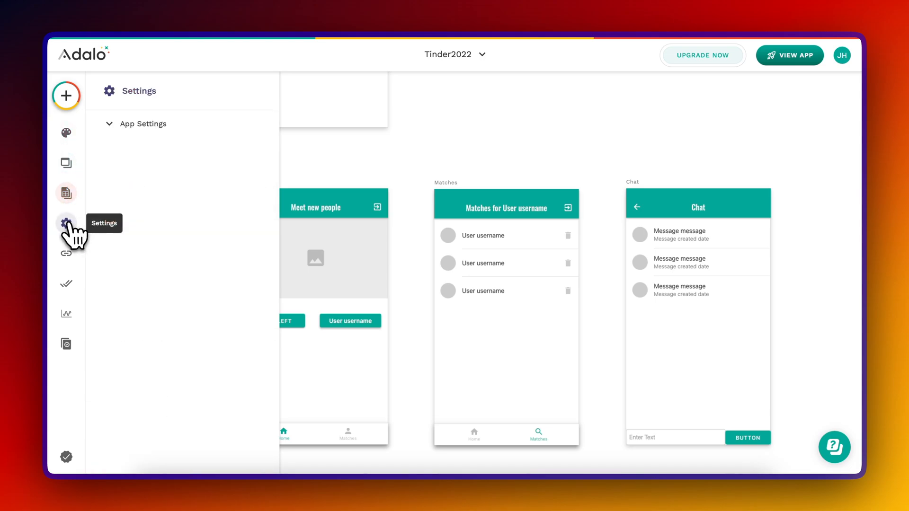
left_click(66, 253)
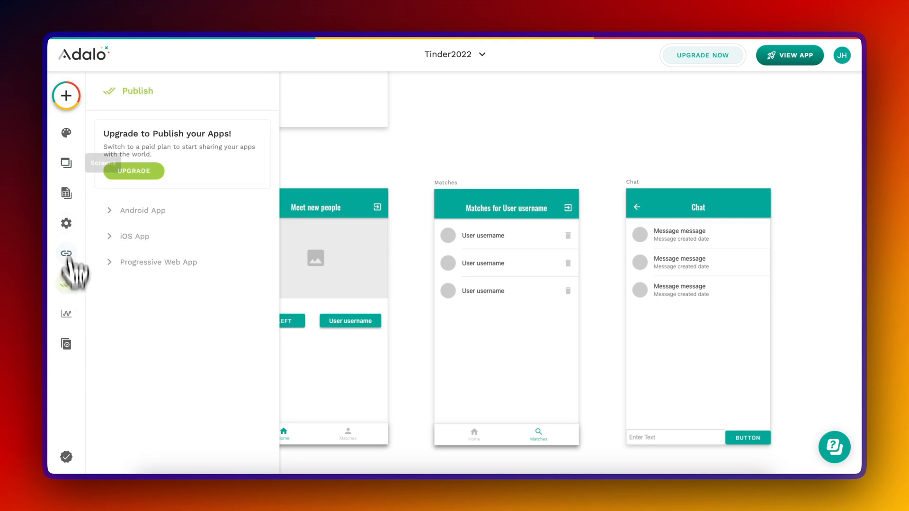
left_click(698, 262)
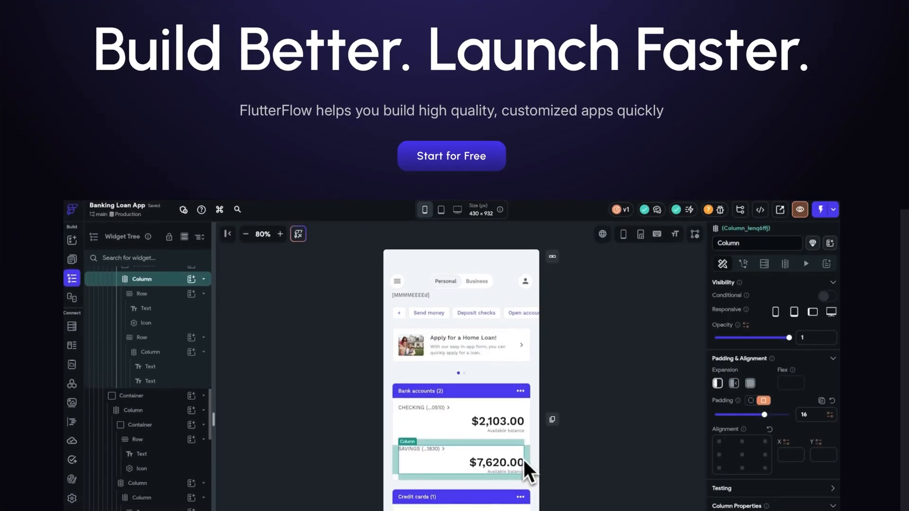
Scroll the FlutterFlow homepage down to the integrations and Collaborate seamlessly sections
scroll("down", 3)
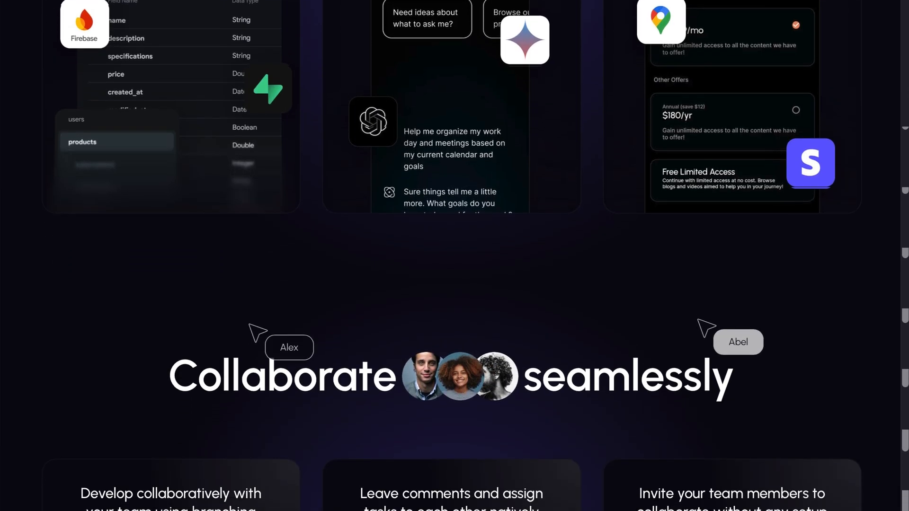
scroll("down", 3)
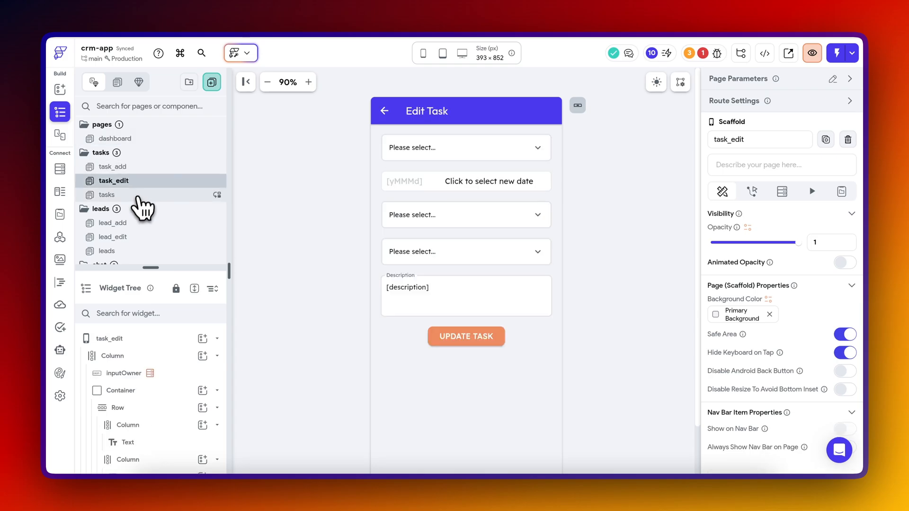
Browse the crm-app's lead_edit and neighbouring pages
left_click(114, 197)
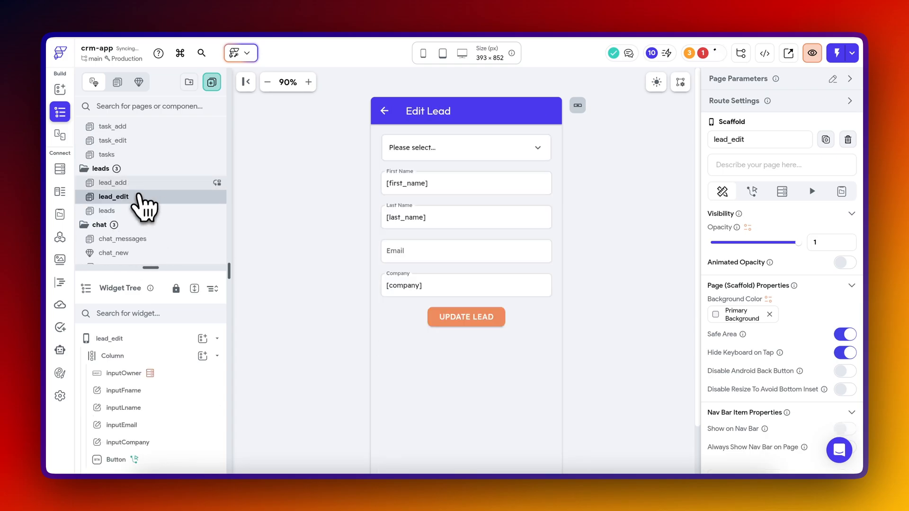
left_click(112, 189)
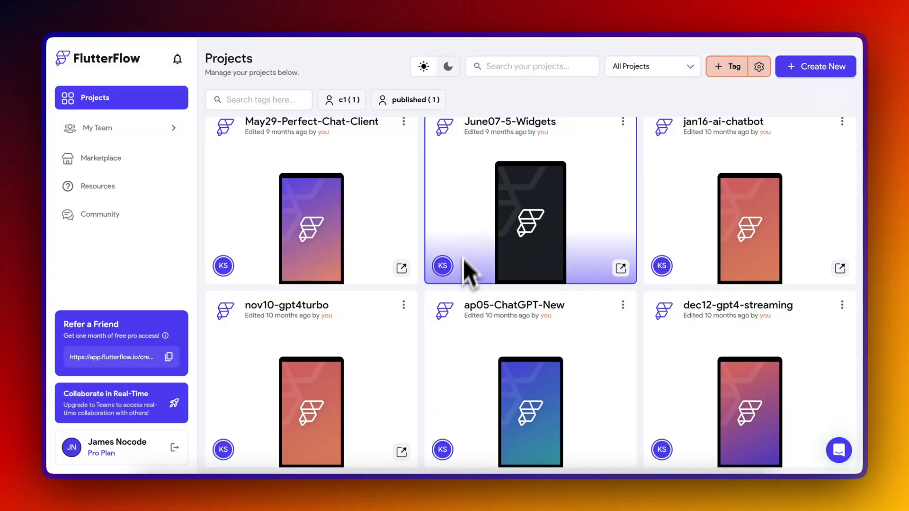
scroll("down", 3)
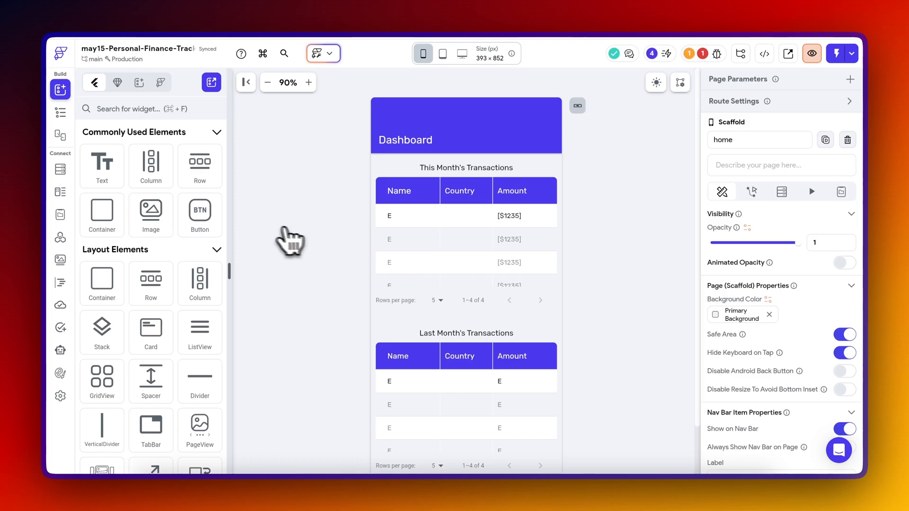
In the personal finance project view the transactions page, CountryFlags schema and the reports page charts
left_click(59, 112)
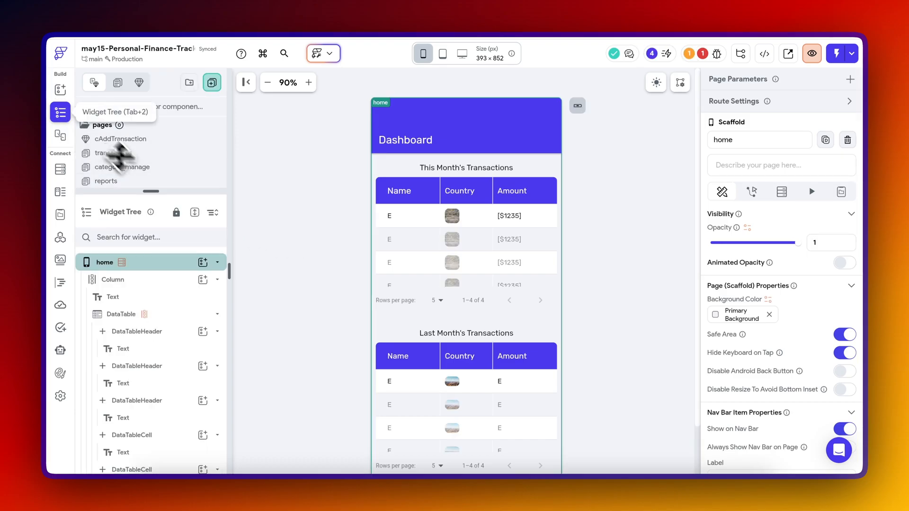
left_click(114, 153)
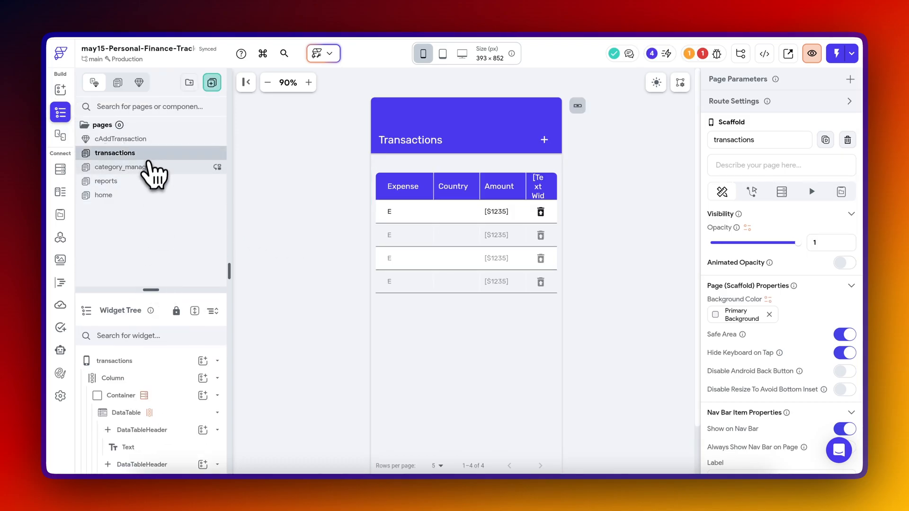
left_click(105, 181)
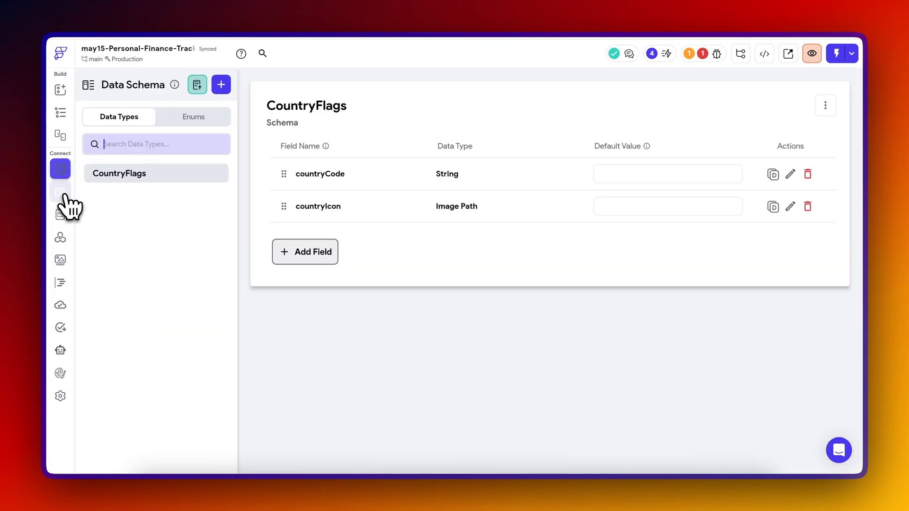
left_click(59, 214)
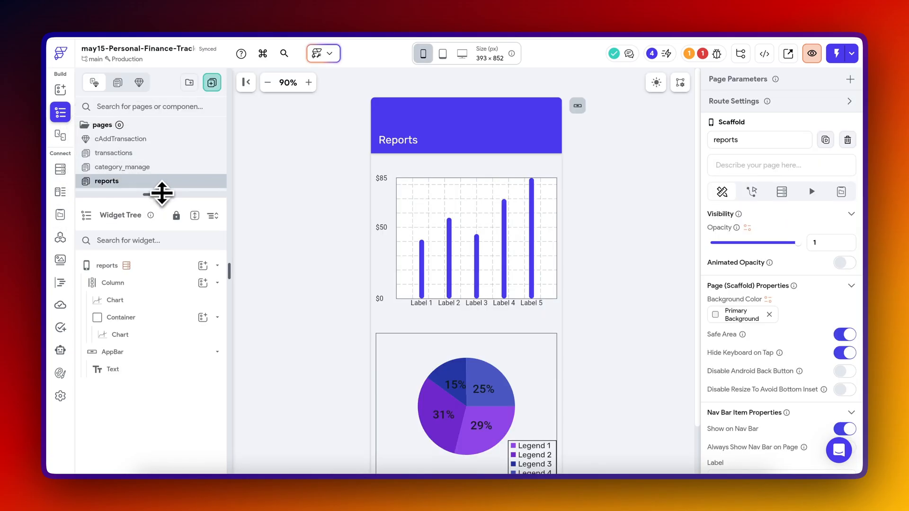
left_click(115, 152)
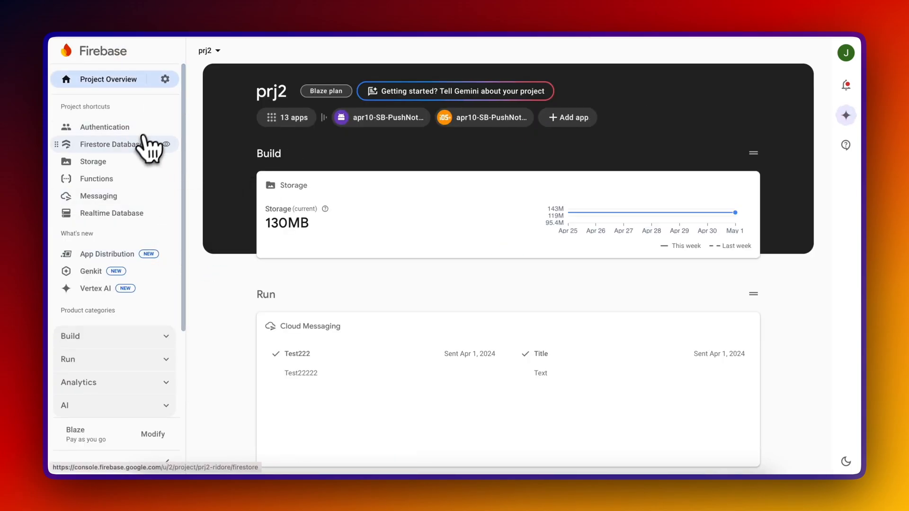
In Firestore browse the two movie_ratings documents, then open the messages collection
left_click(112, 144)
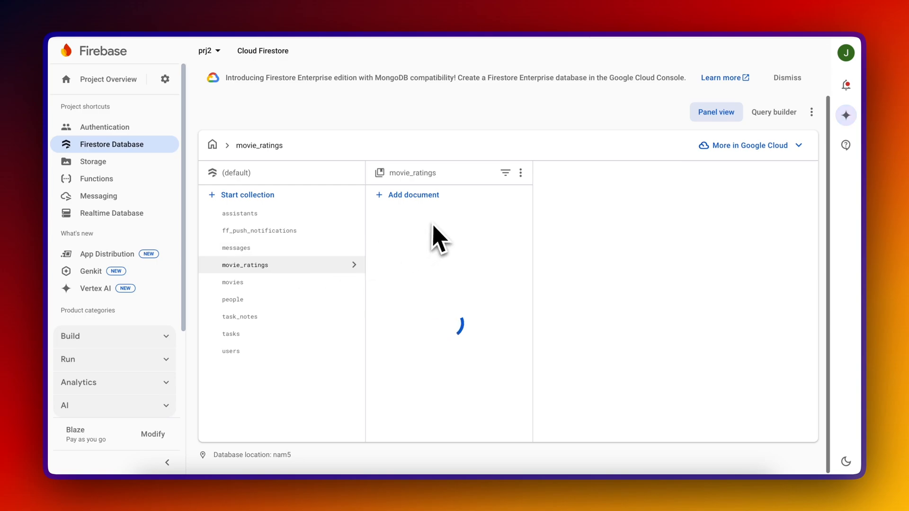
left_click(424, 230)
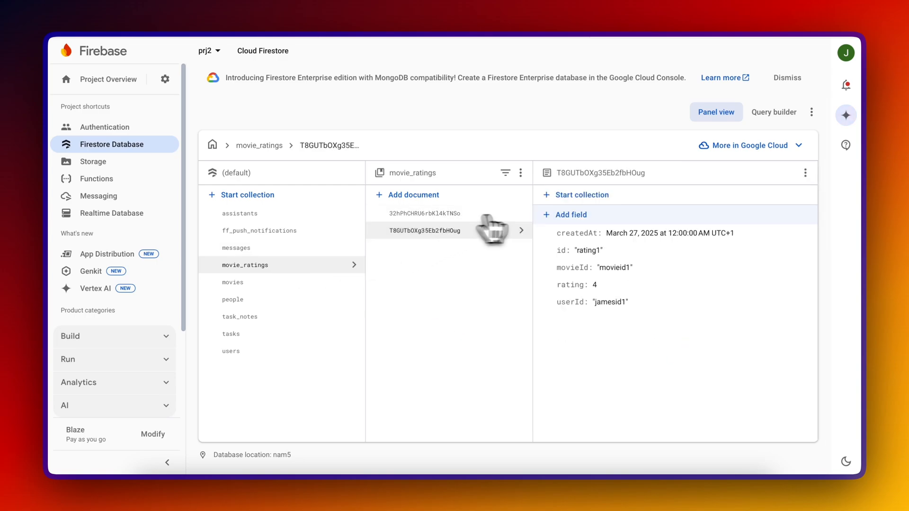
left_click(426, 213)
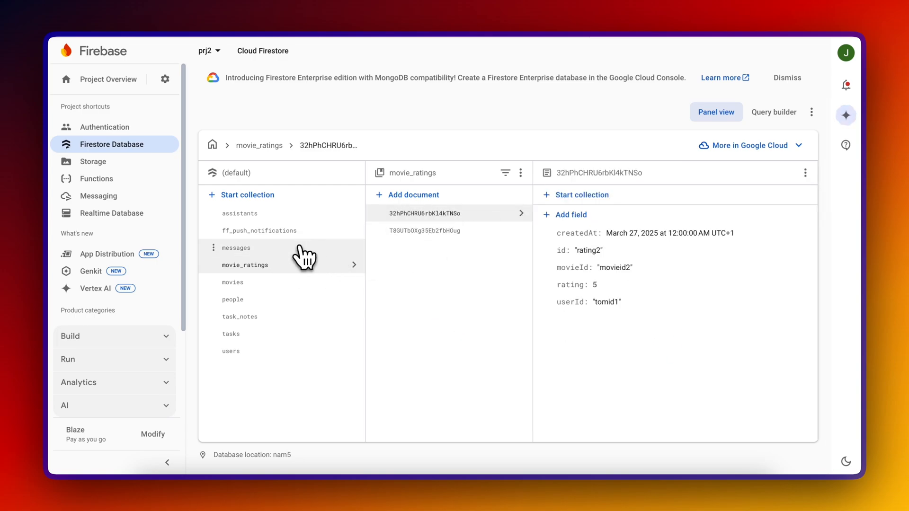
left_click(236, 247)
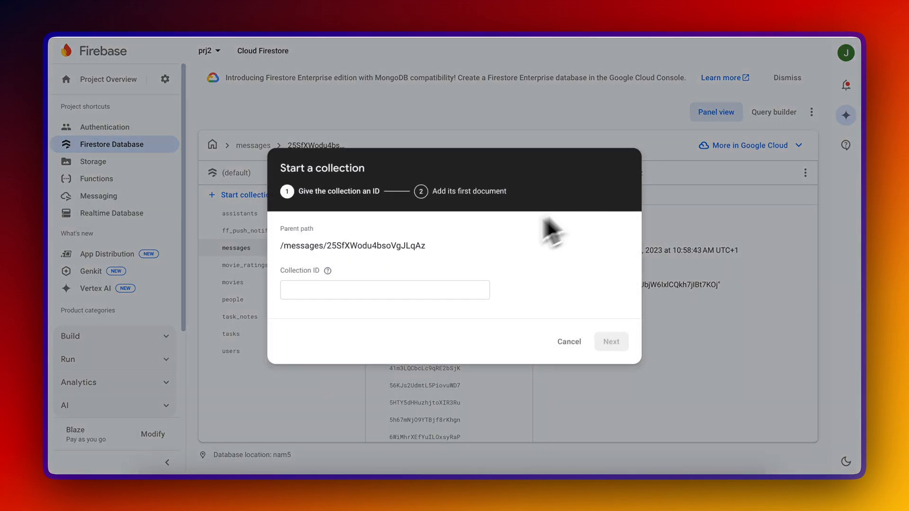
Start a messages2 subcollection and continue to the add-first-document step
left_click(385, 290)
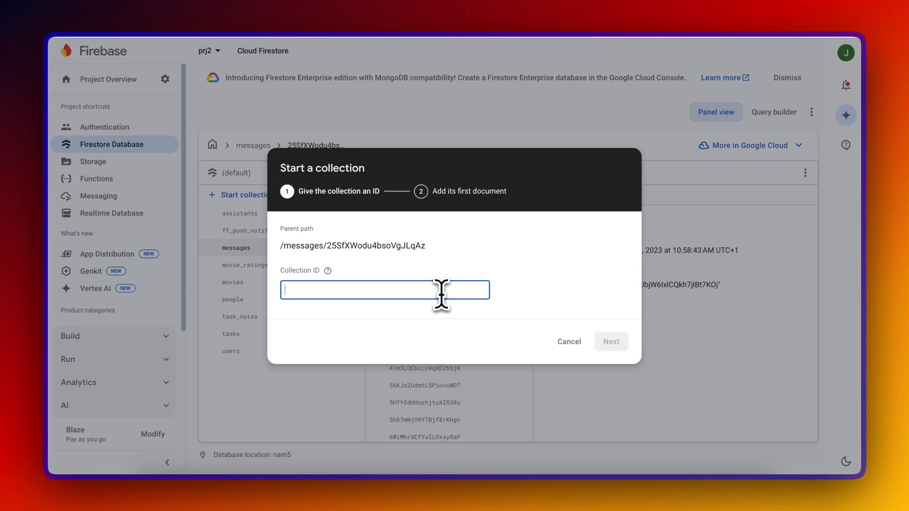
type("mes")
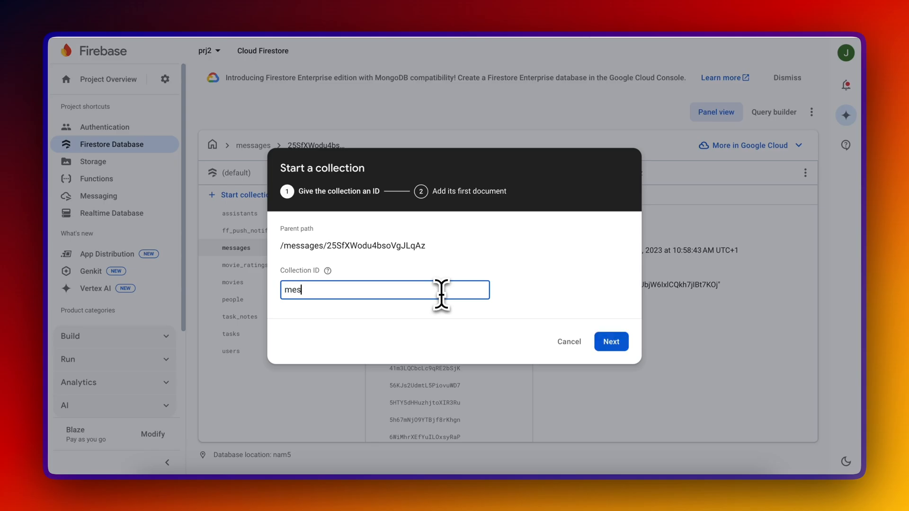
left_click(611, 341)
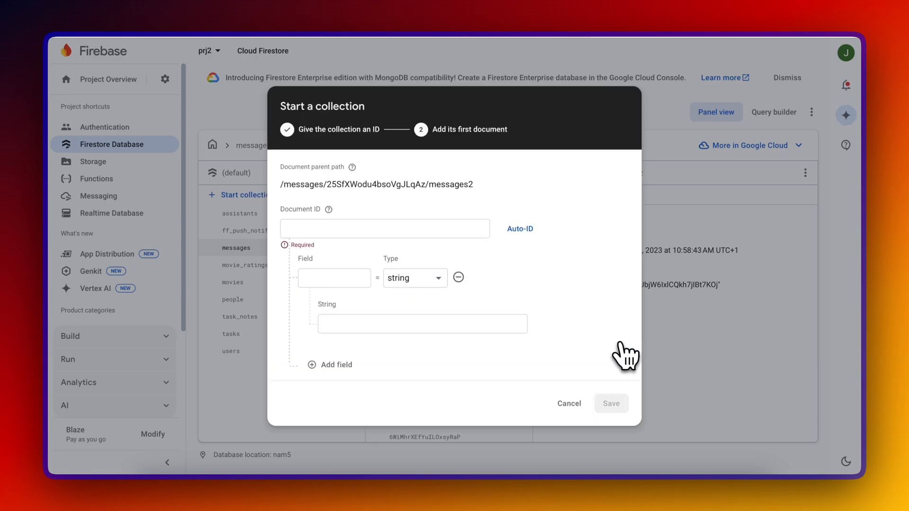
left_click(520, 228)
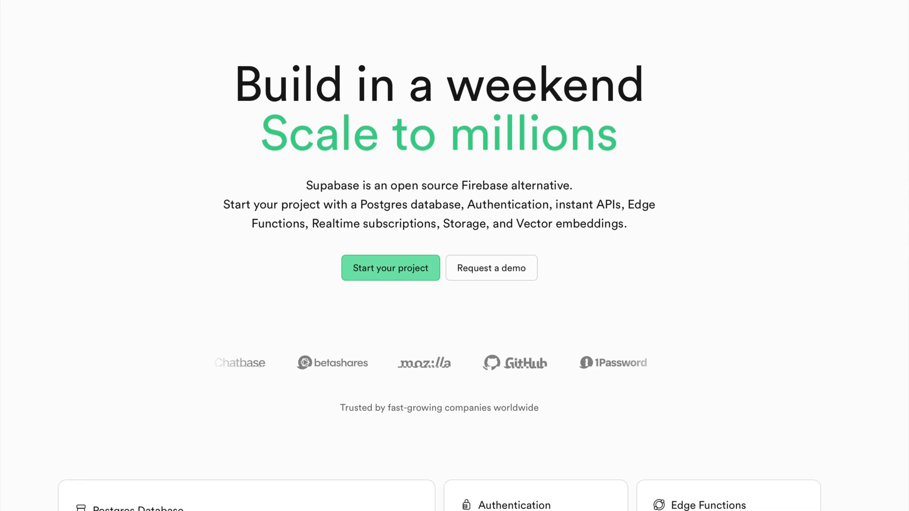
Scroll the Supabase landing page past templates and the Table Editor demo toward the project dashboard
scroll("down", 3)
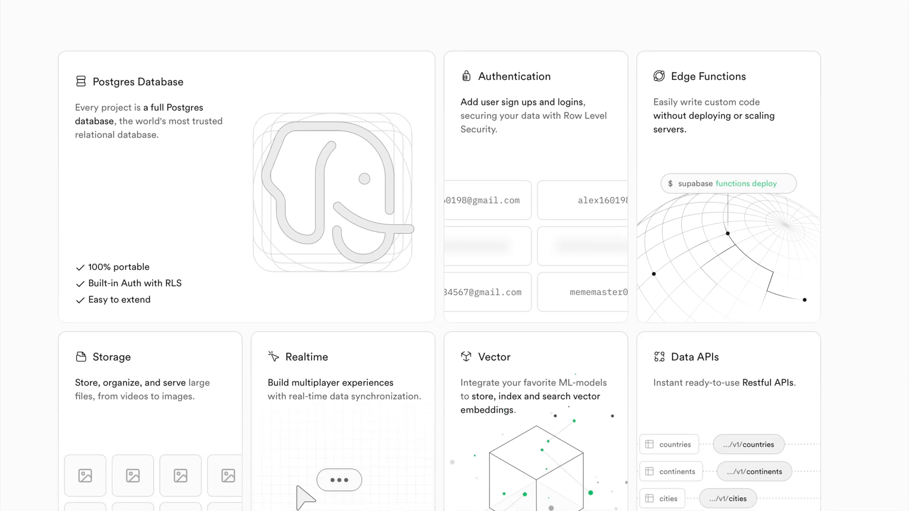
scroll("down", 3)
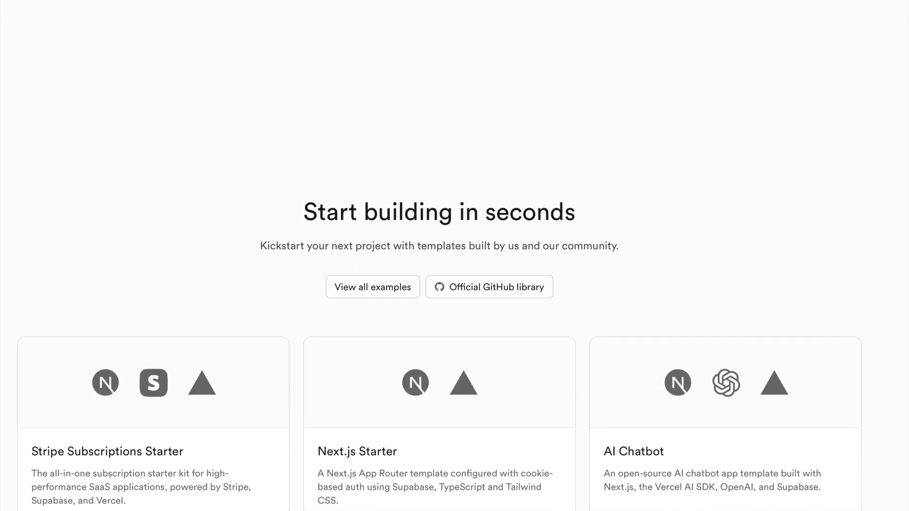
scroll("down", 3)
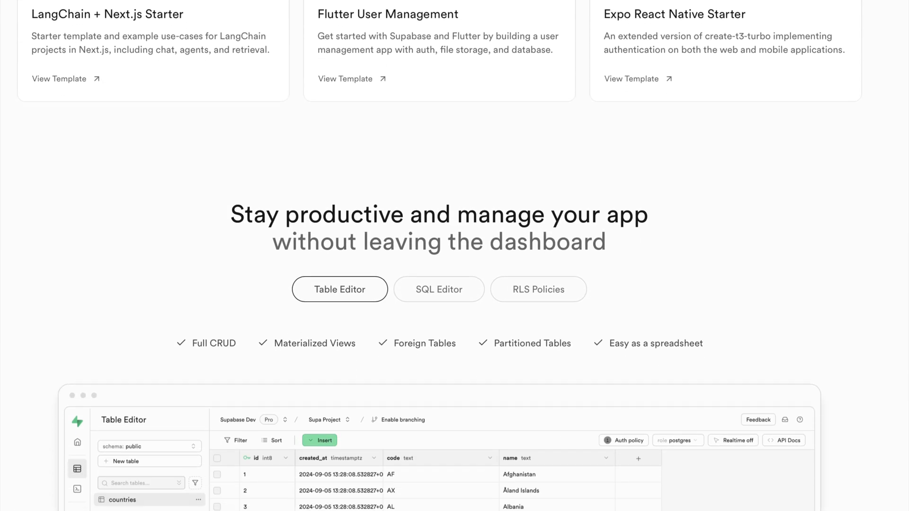
scroll("down", 3)
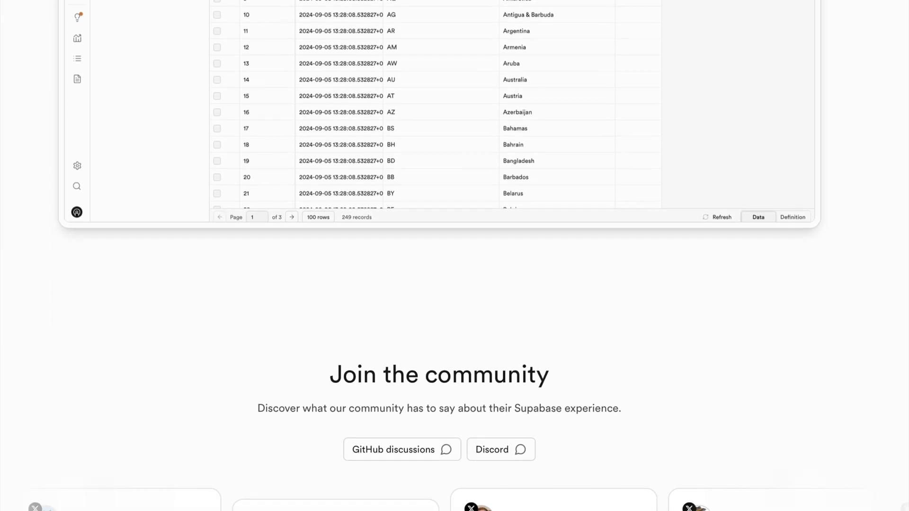
scroll("down", 3)
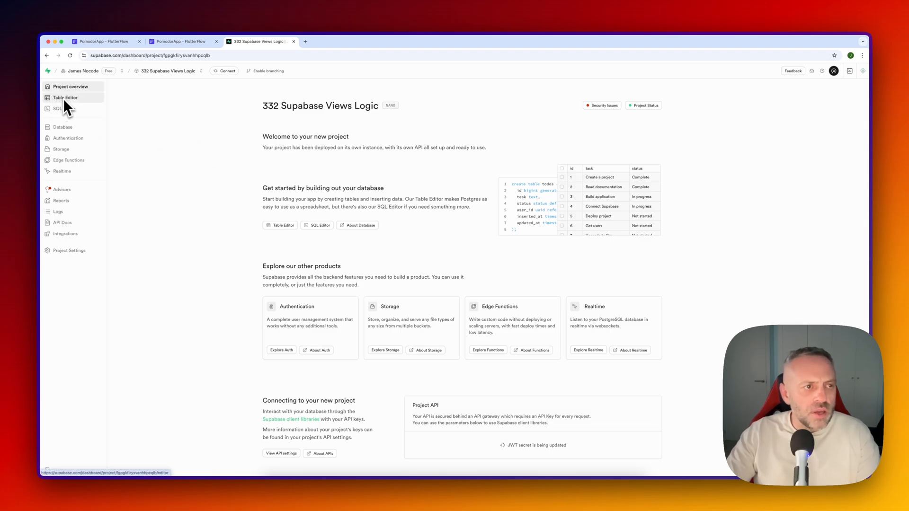
In the Table Editor view cities_view, ex1_geo_activity_insights and ex3_sales_funnel with its SQL definition
left_click(65, 97)
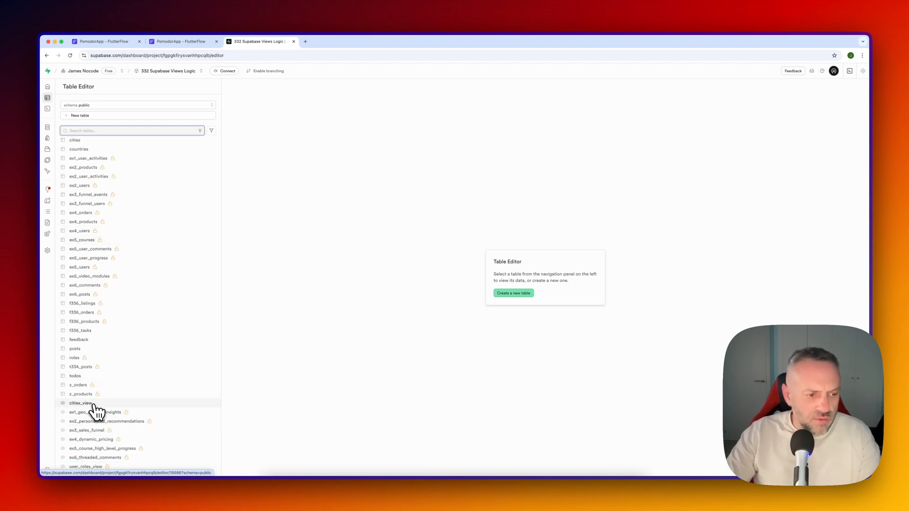
left_click(81, 404)
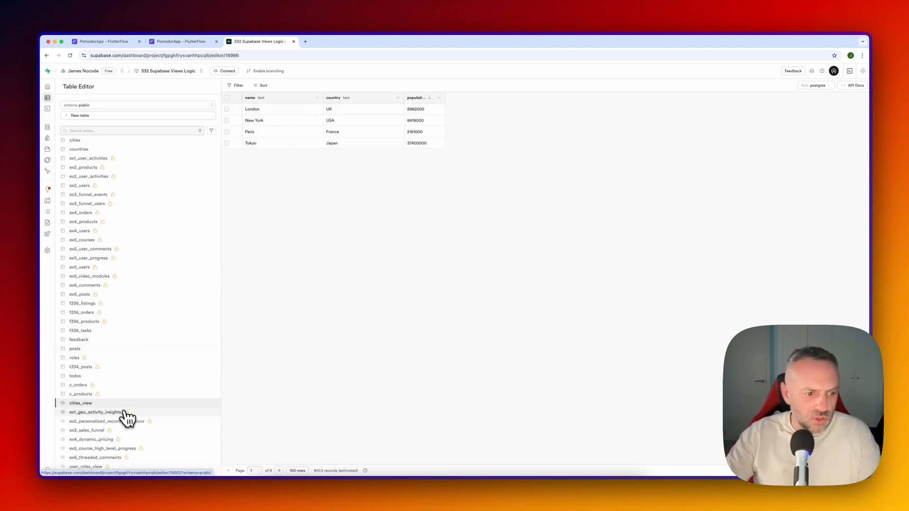
left_click(94, 412)
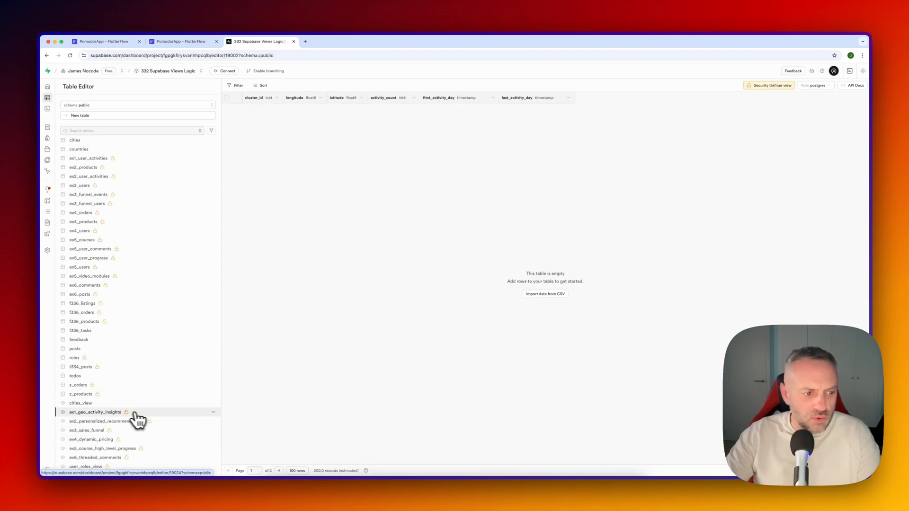
left_click(87, 430)
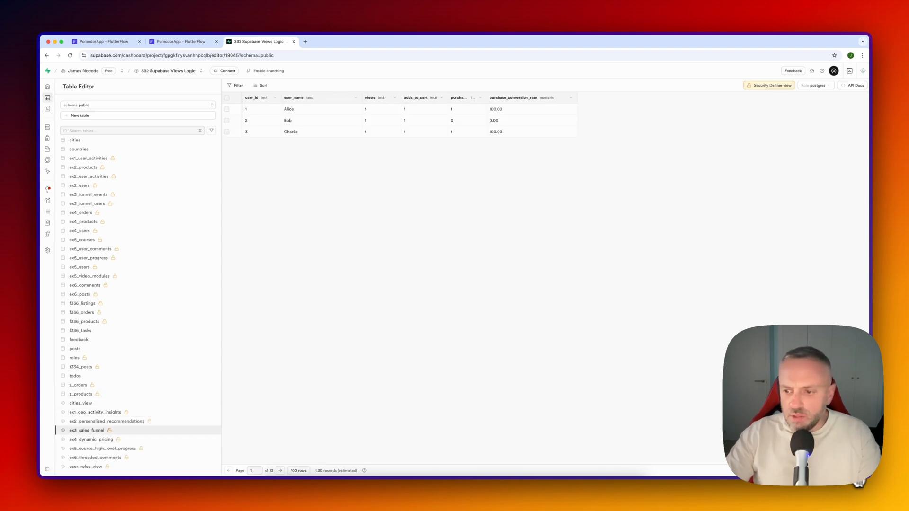
left_click(87, 430)
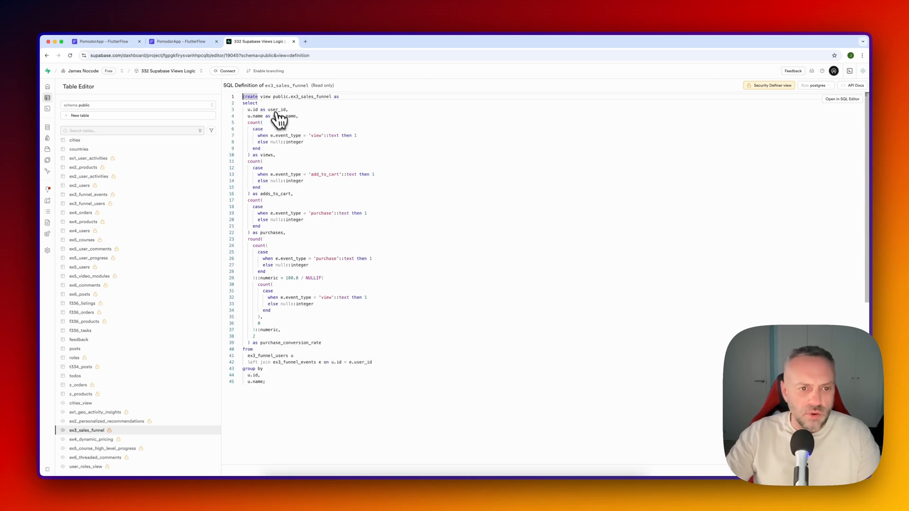
mouse_move(317, 155)
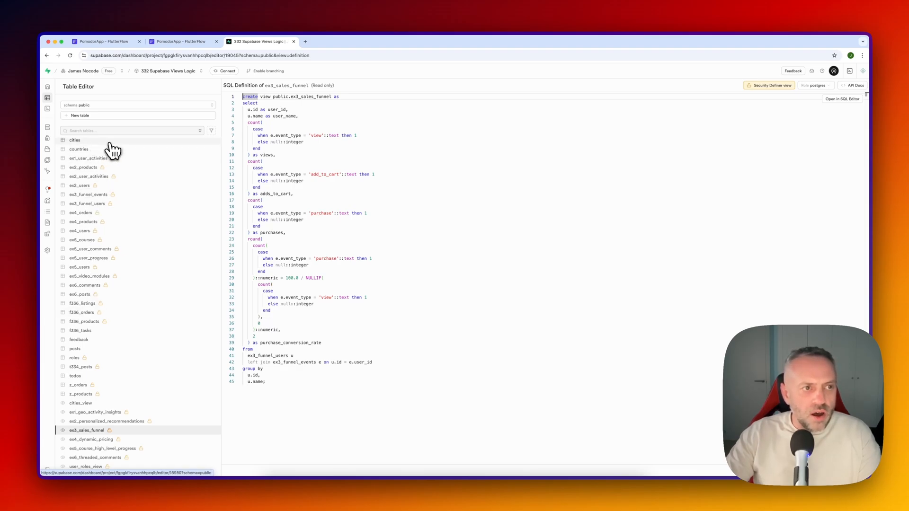
Open the countries table, then the posts table
left_click(79, 149)
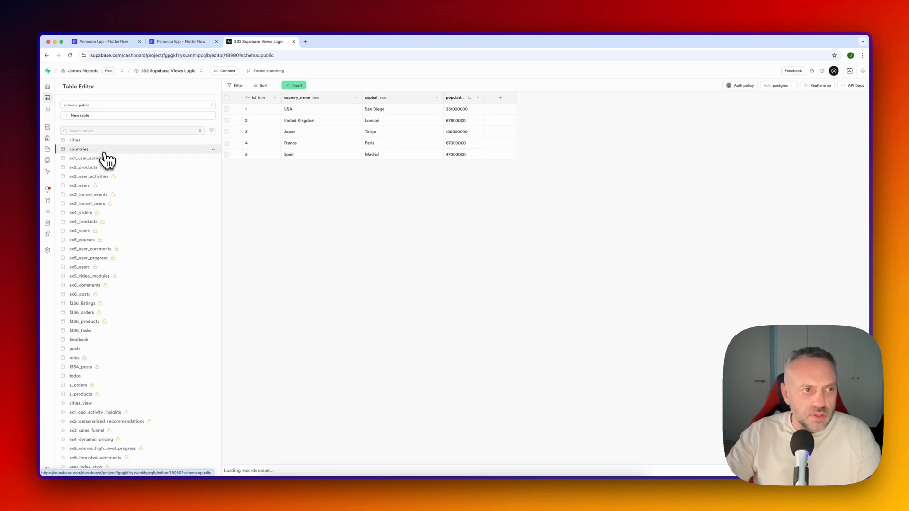
left_click(74, 348)
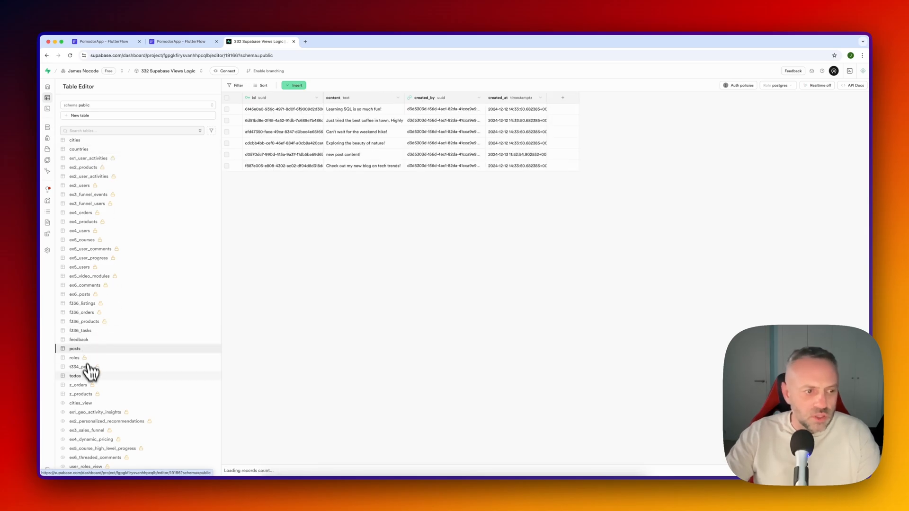
left_click(75, 376)
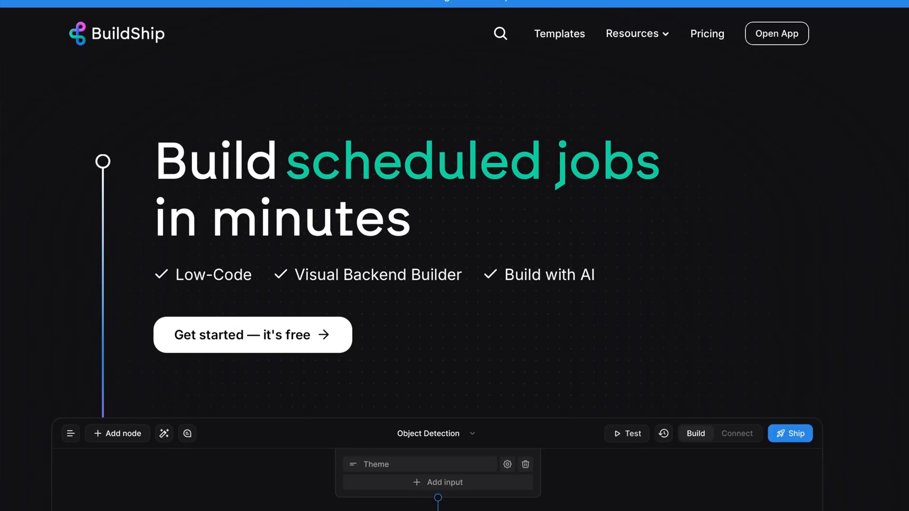
Insert a Compare Numbers node after the Text Generator in flow F1
scroll("down", 3)
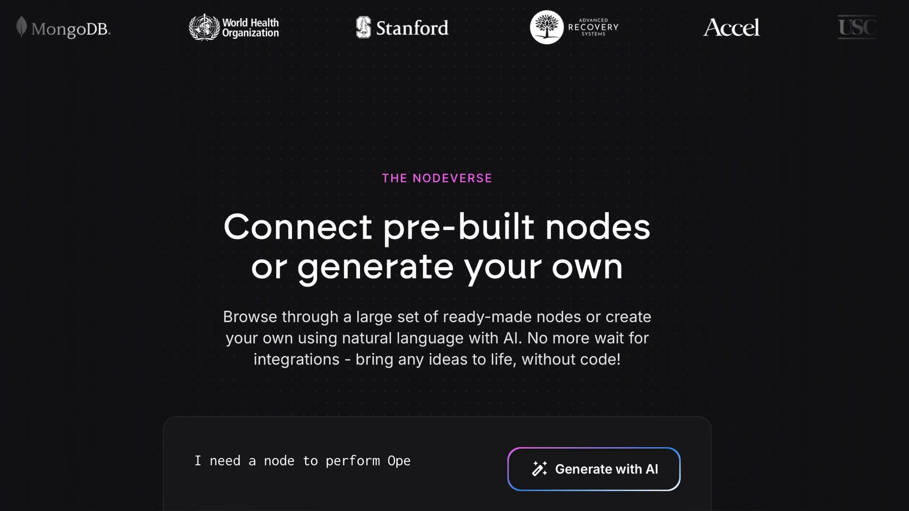
scroll("down", 3)
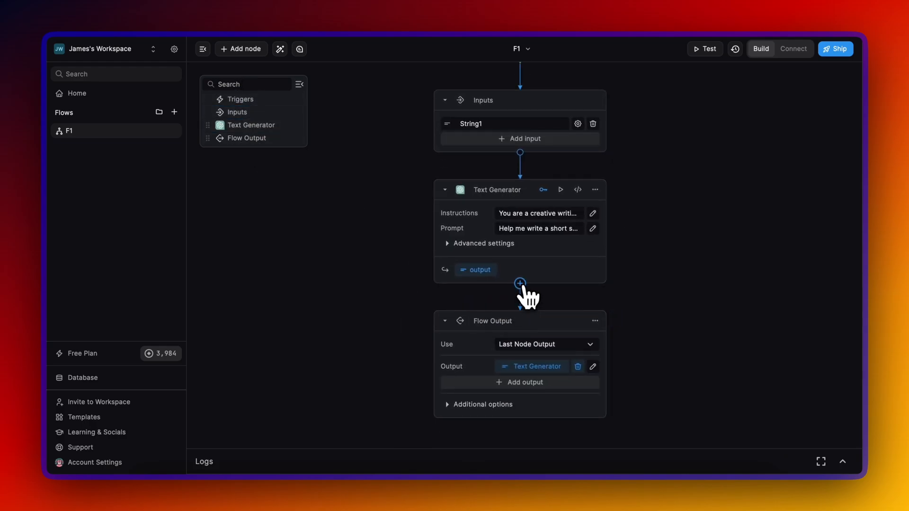
left_click(520, 284)
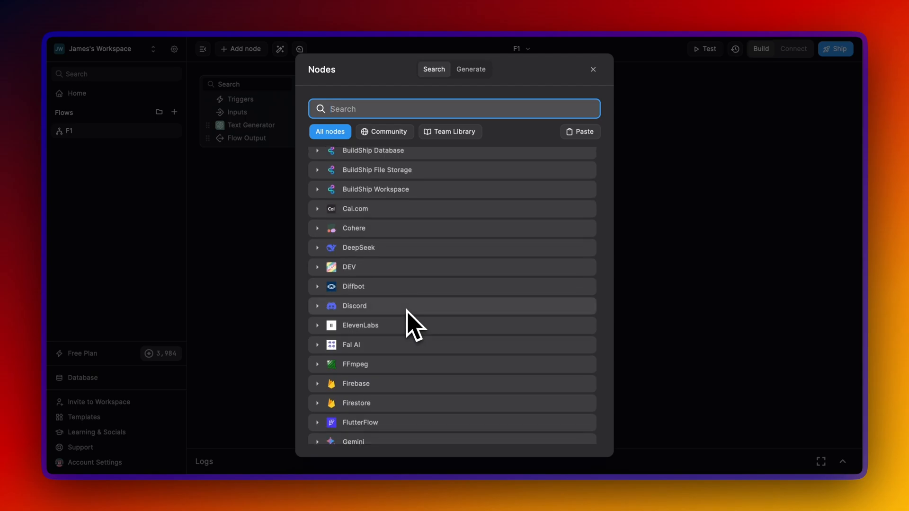
scroll("down", 3)
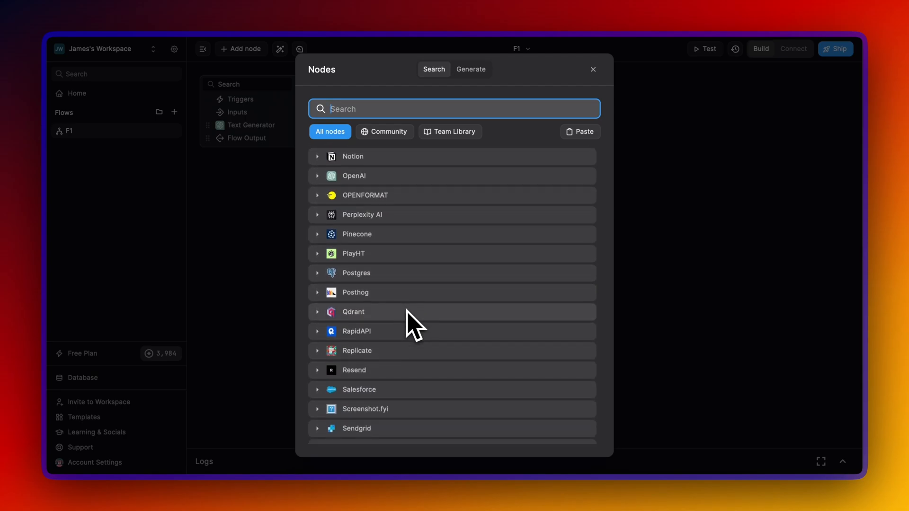
scroll("down", 3)
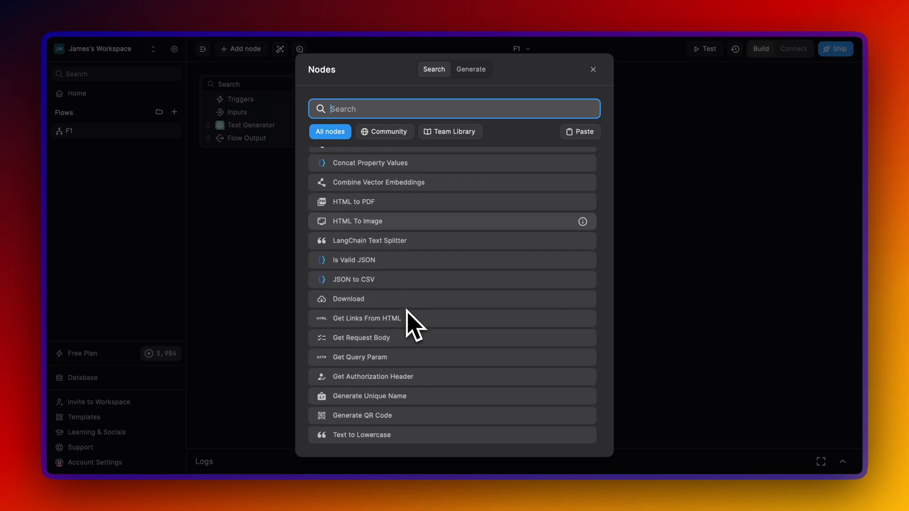
scroll("down", 3)
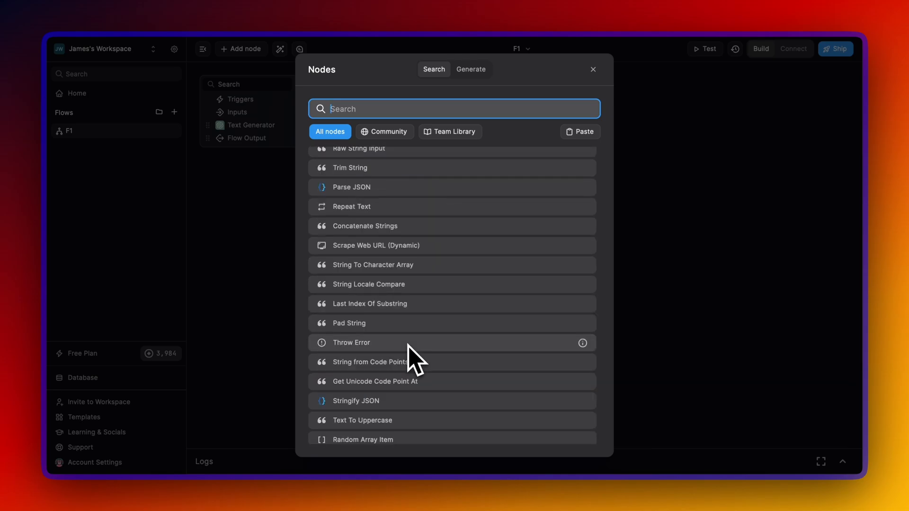
scroll("down", 3)
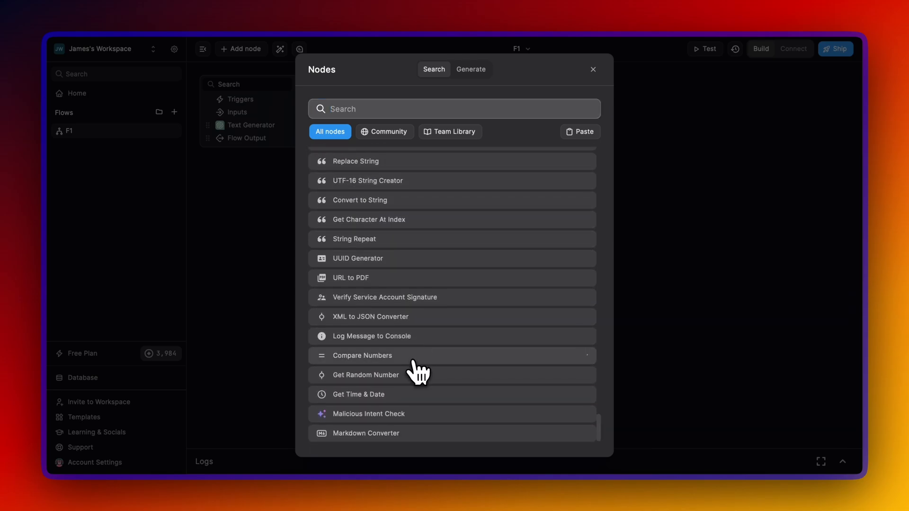
left_click(361, 356)
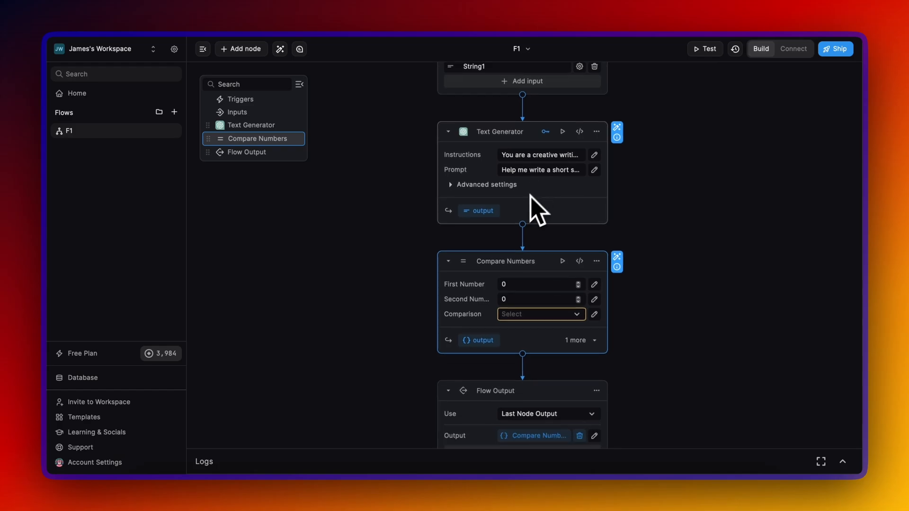
Set the comparison's first number to 100 and second to 50, then return to the project home
left_click(536, 314)
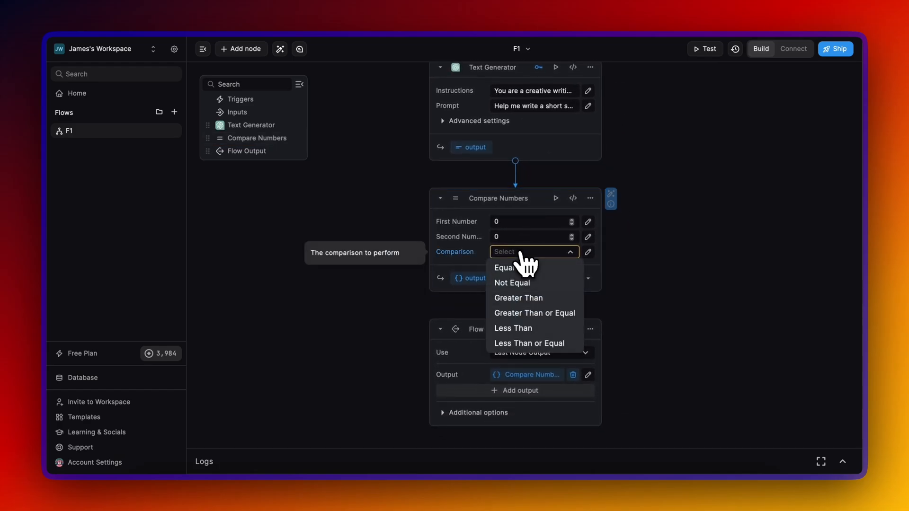
left_click(527, 221)
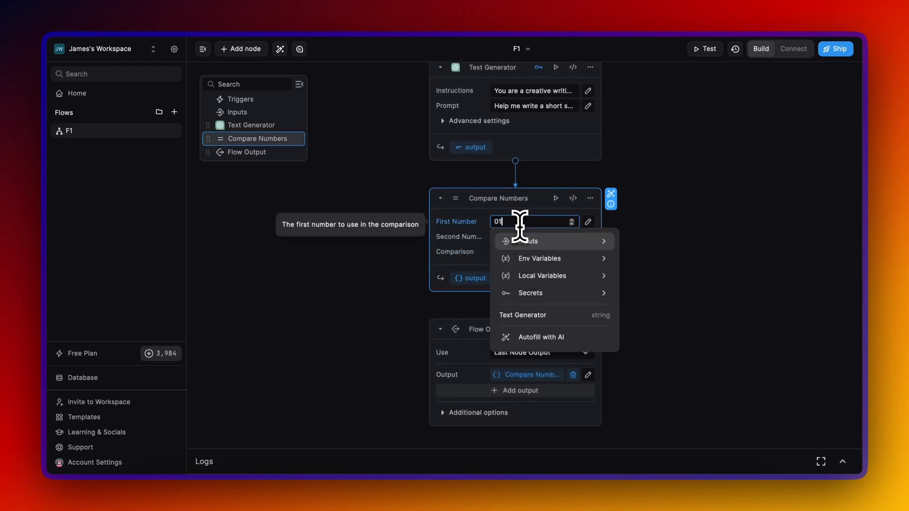
type("100")
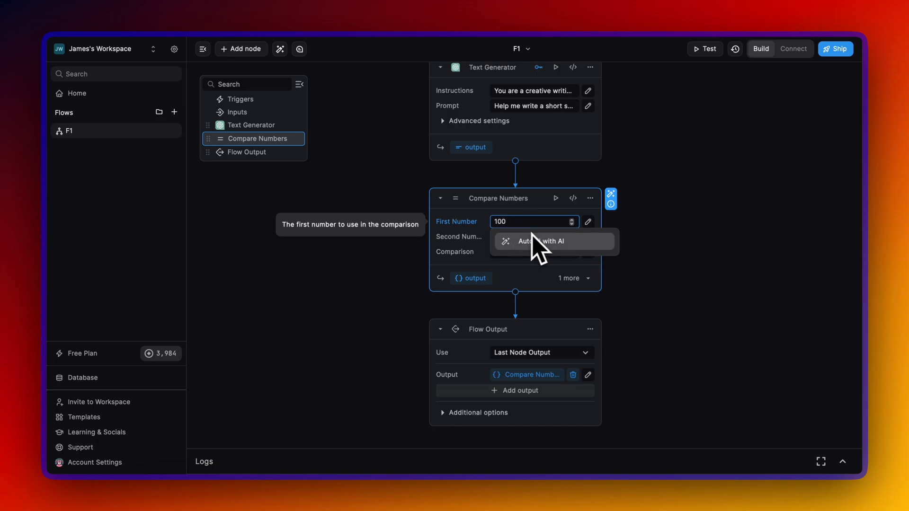
left_click(531, 236)
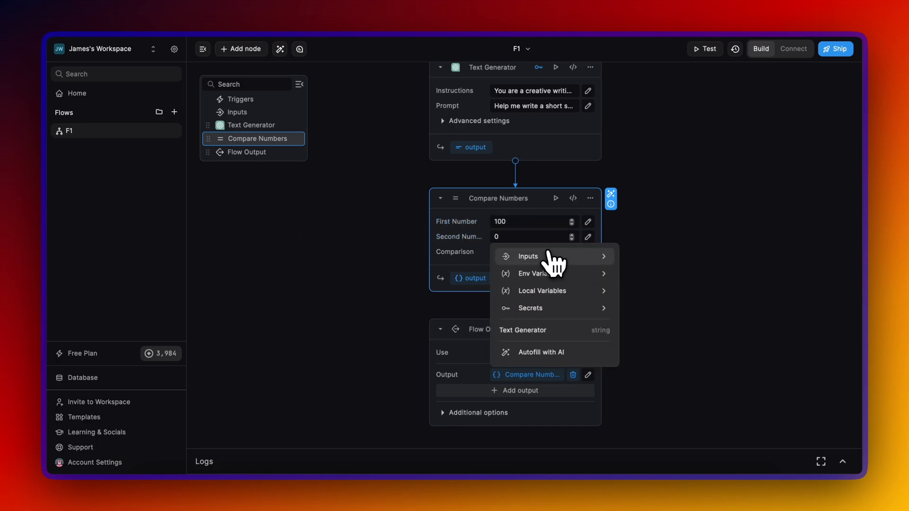
left_click(527, 256)
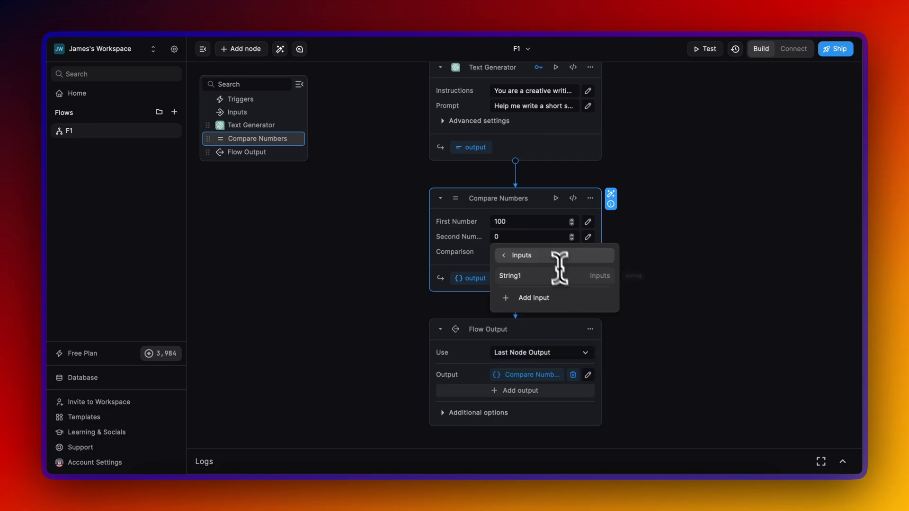
type("050")
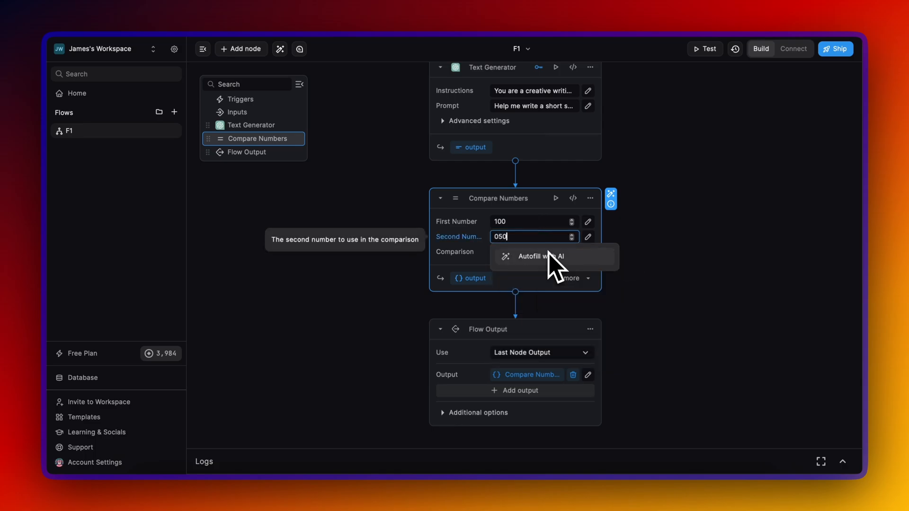
left_click(77, 94)
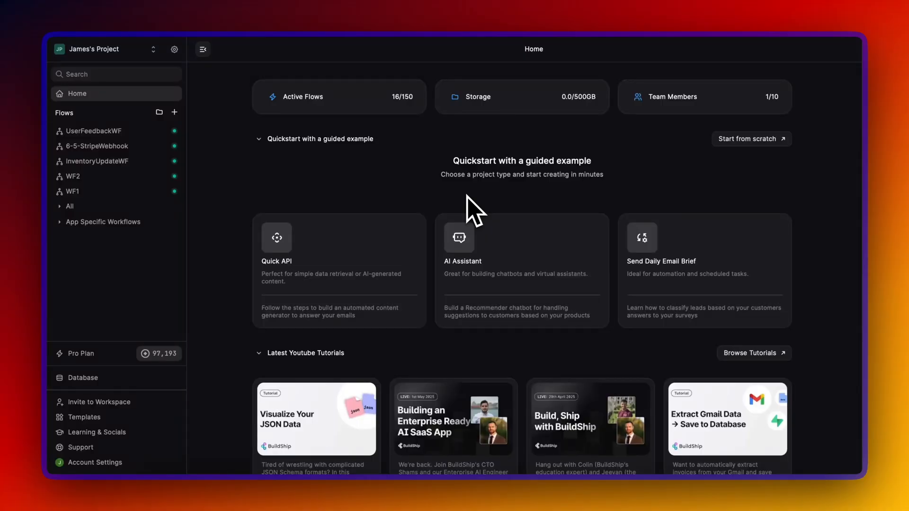
Browse WF1 and UserFeedbackWF, then settle on InventoryUpdateWF and view its Get Order Status node outputs
left_click(96, 161)
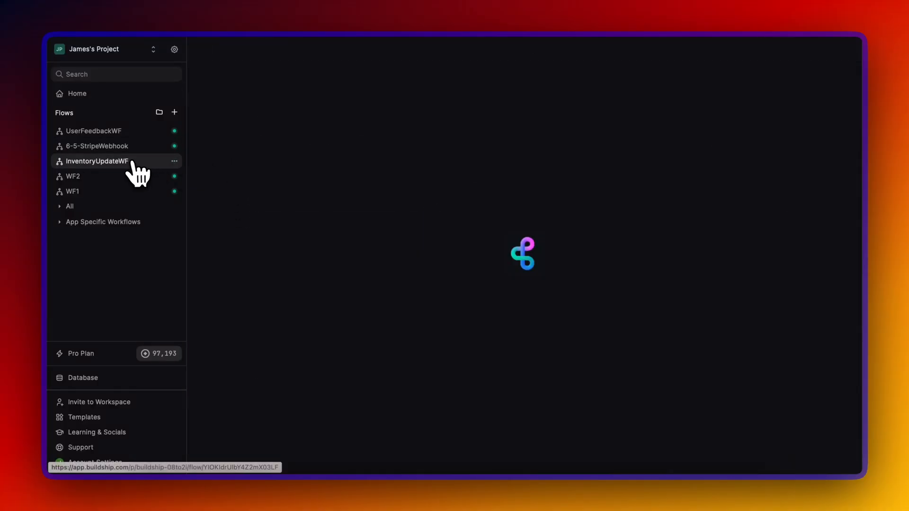
left_click(97, 161)
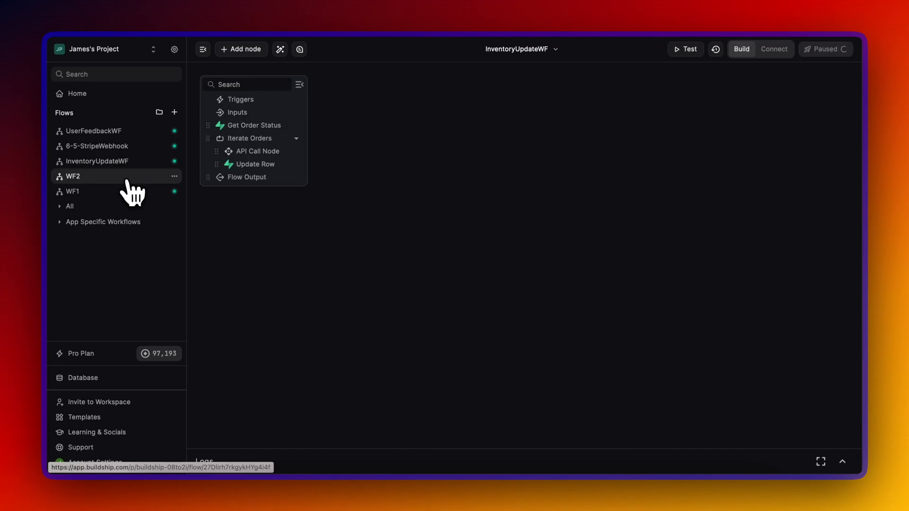
left_click(73, 191)
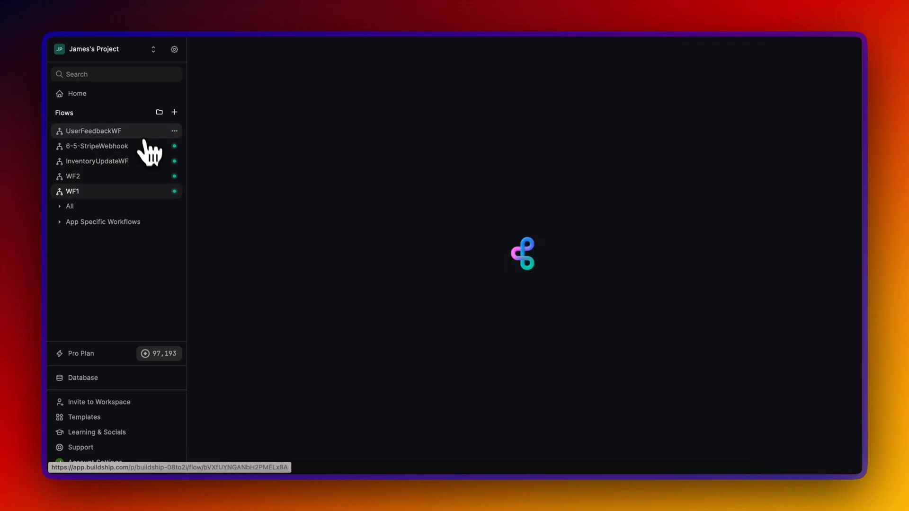
left_click(94, 131)
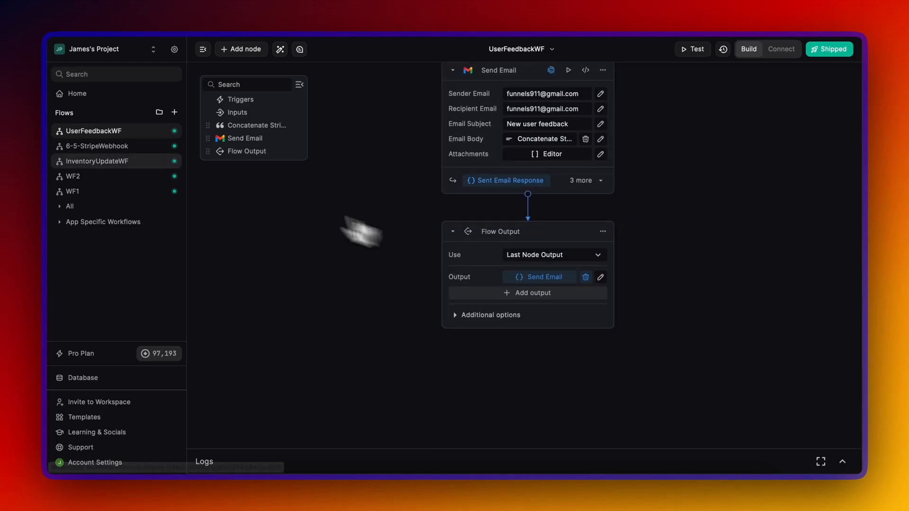
left_click(98, 161)
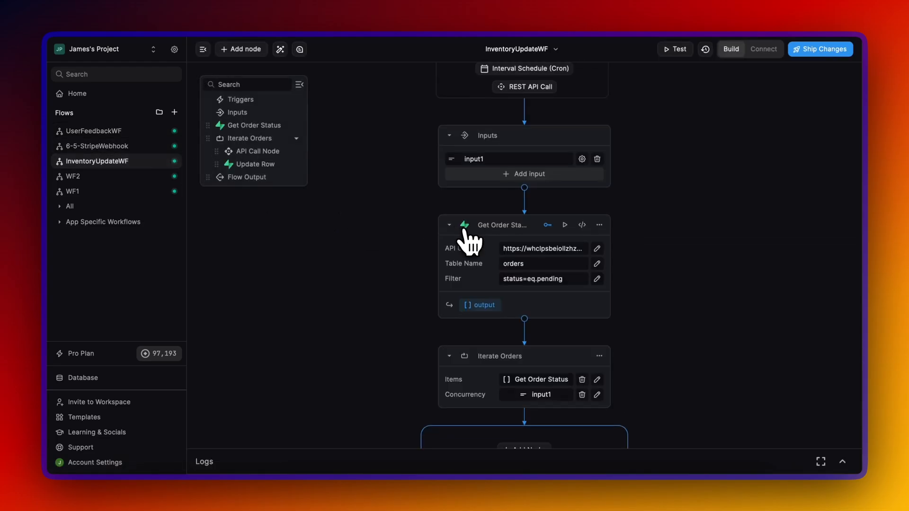
scroll("down", 3)
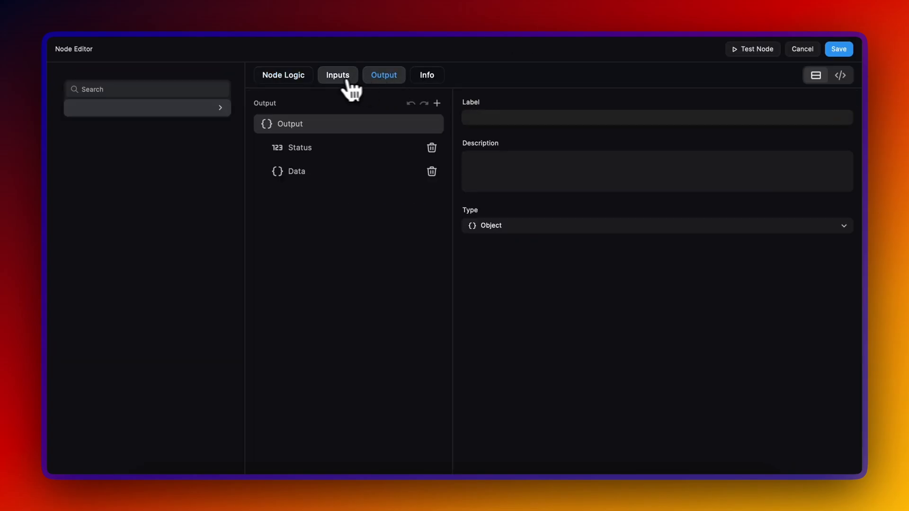
Review the API Call node's logic code, then close the editor without saving changes
left_click(283, 75)
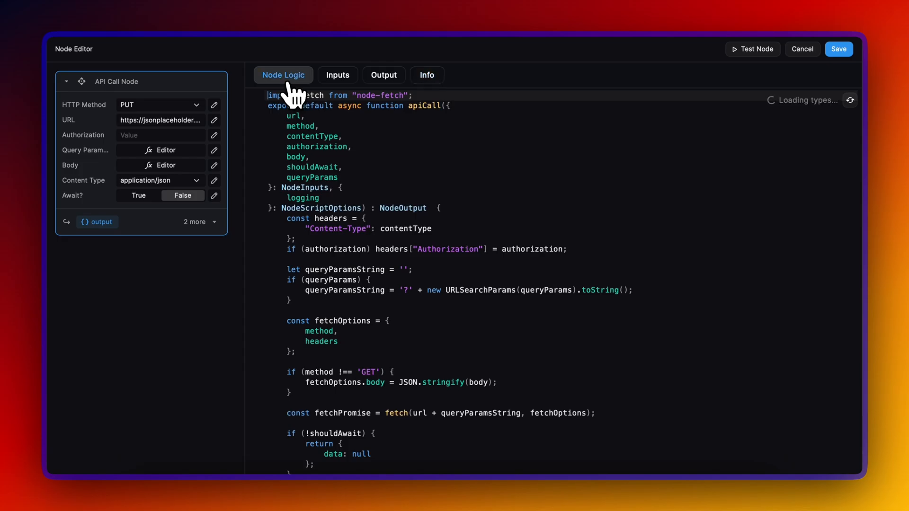
left_click(802, 48)
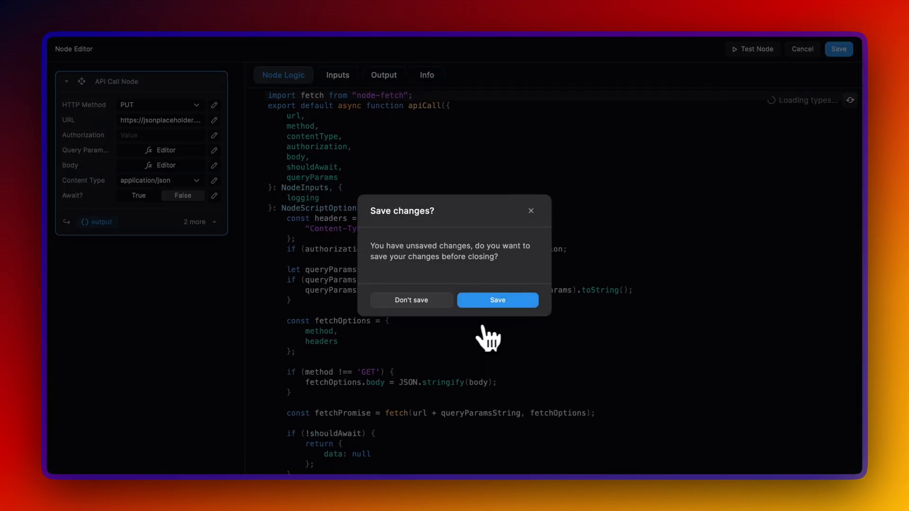
left_click(411, 301)
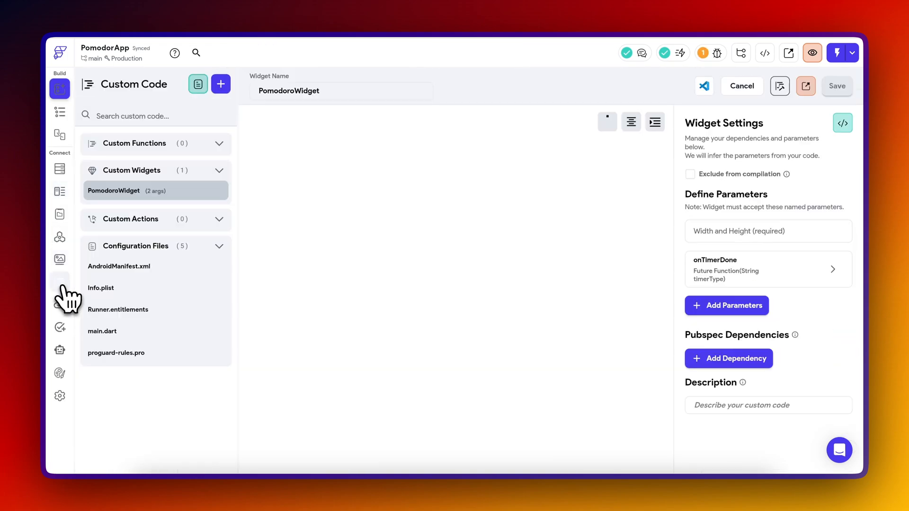
Open the PomodoroWidget custom widget's code in VS Code from Custom Code
left_click(59, 282)
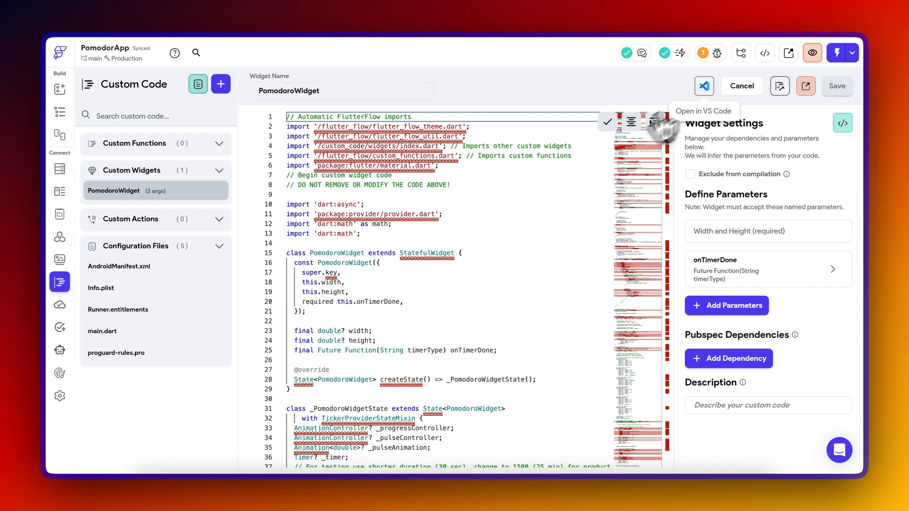
left_click(704, 86)
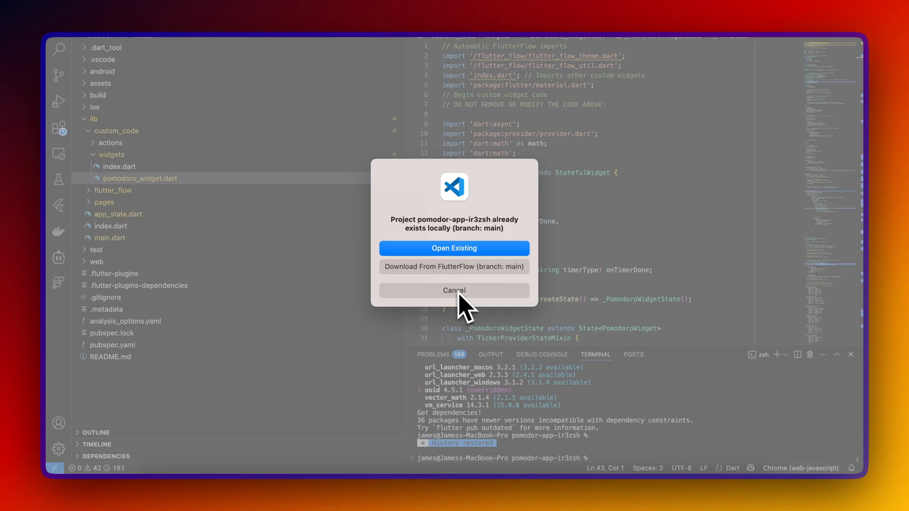
Open the existing local project, decline the newer Flutter SDK, and read through pomodoro_widget.dart
left_click(454, 249)
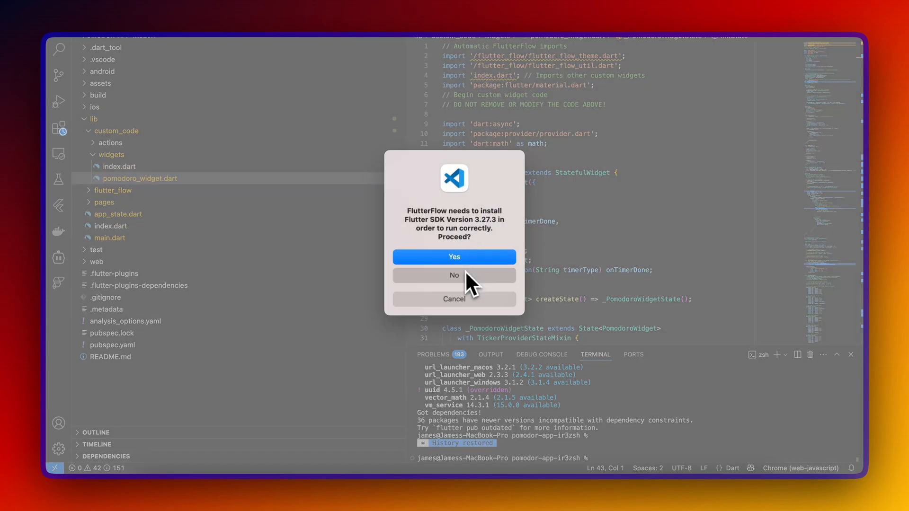
left_click(453, 257)
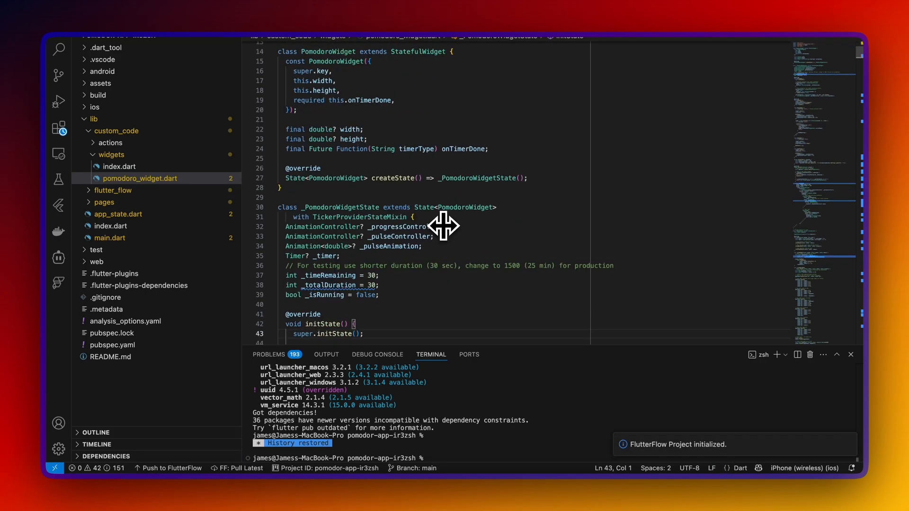
scroll("down", 3)
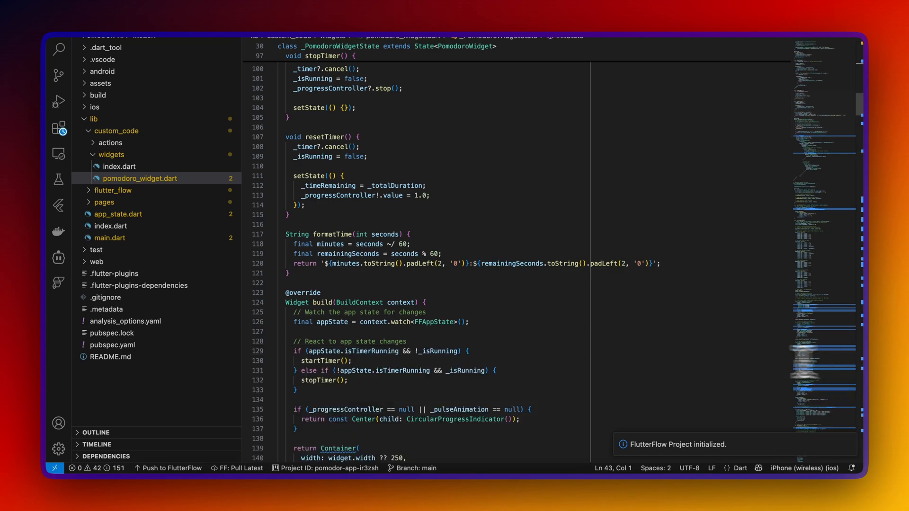
scroll("up", 3)
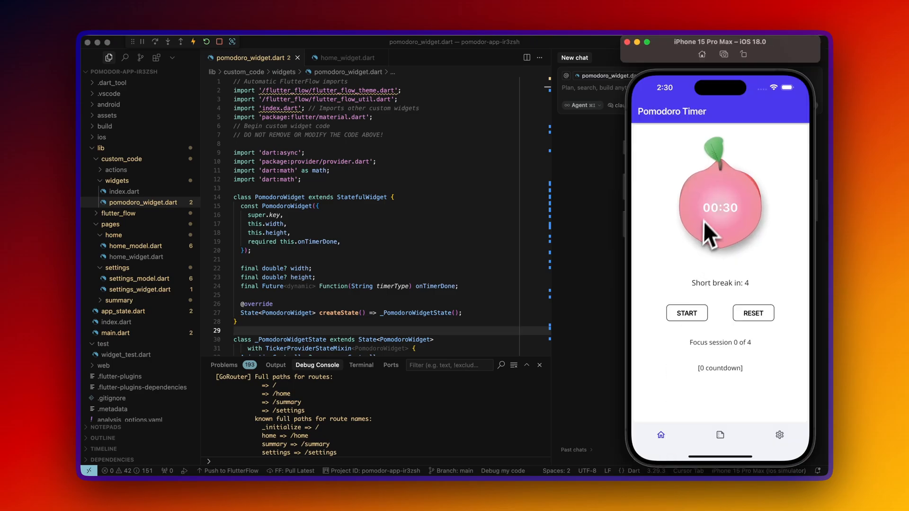
Start the Pomodoro countdown in the iPhone simulator
left_click(687, 314)
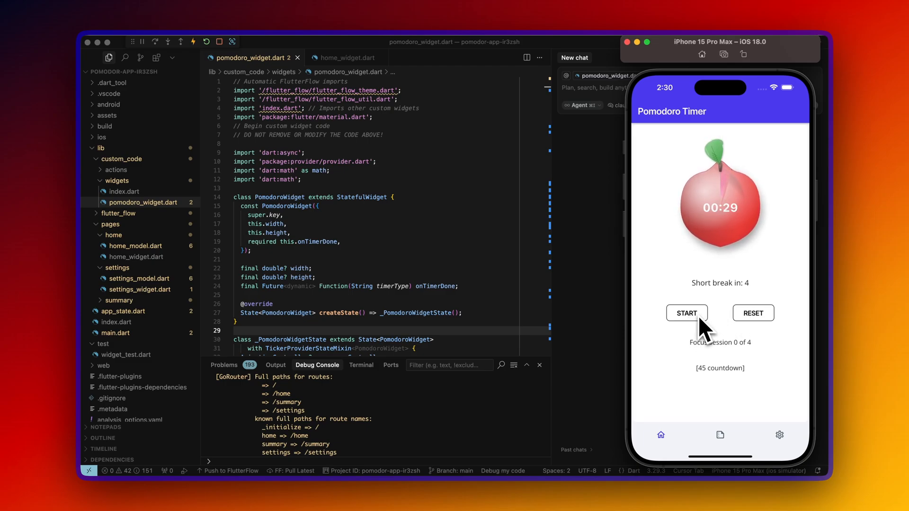
mouse_move(629, 270)
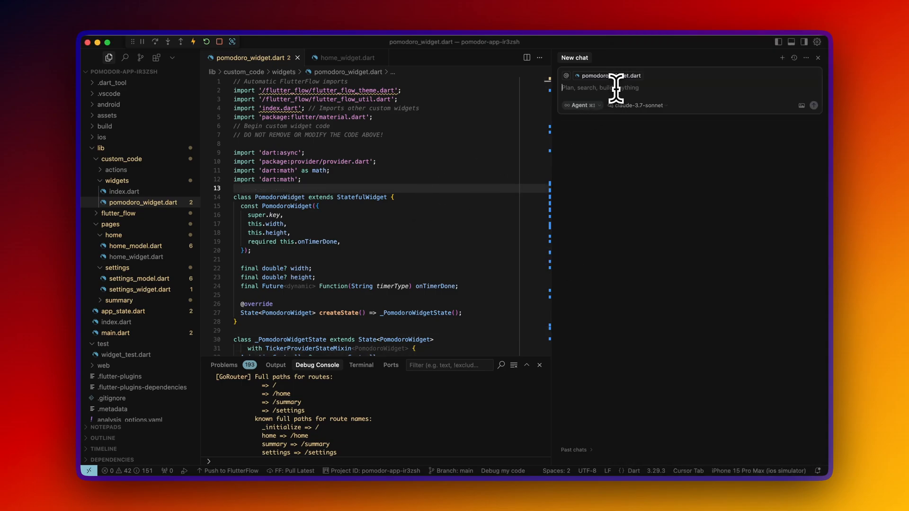
Ask the AI to tell what the widget does and how we can improve it, and read its reply
type("tell me what this code does, and how we")
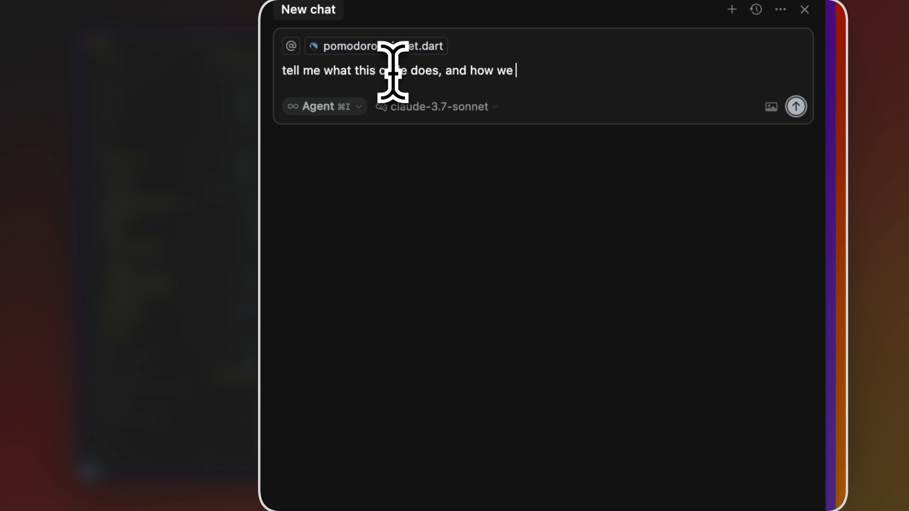
type("can improve it?")
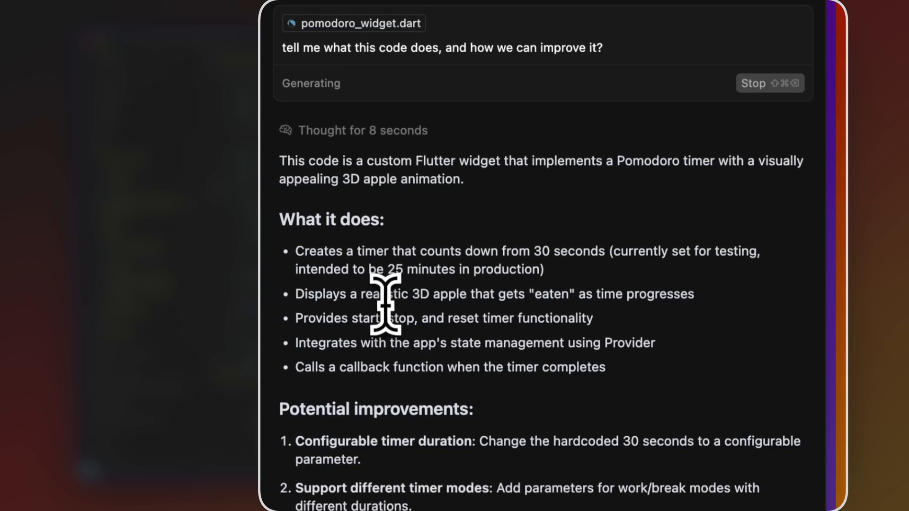
scroll("down", 3)
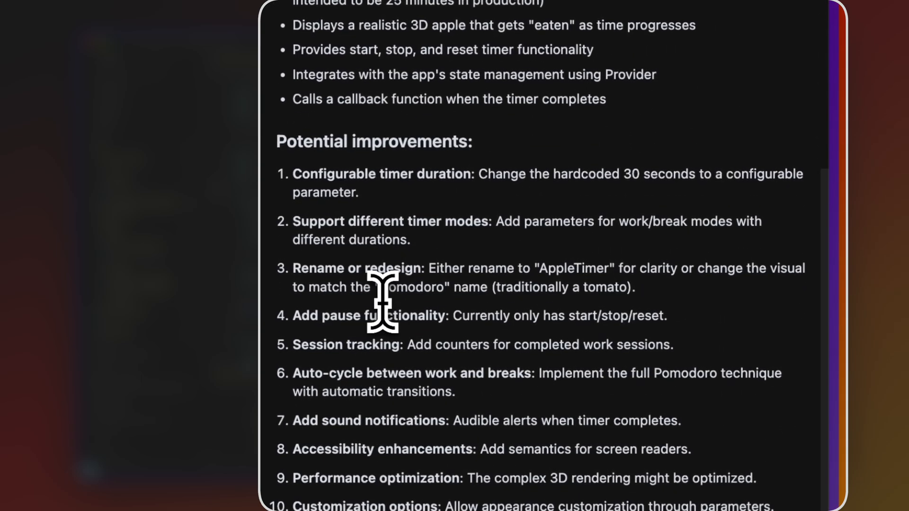
scroll("down", 3)
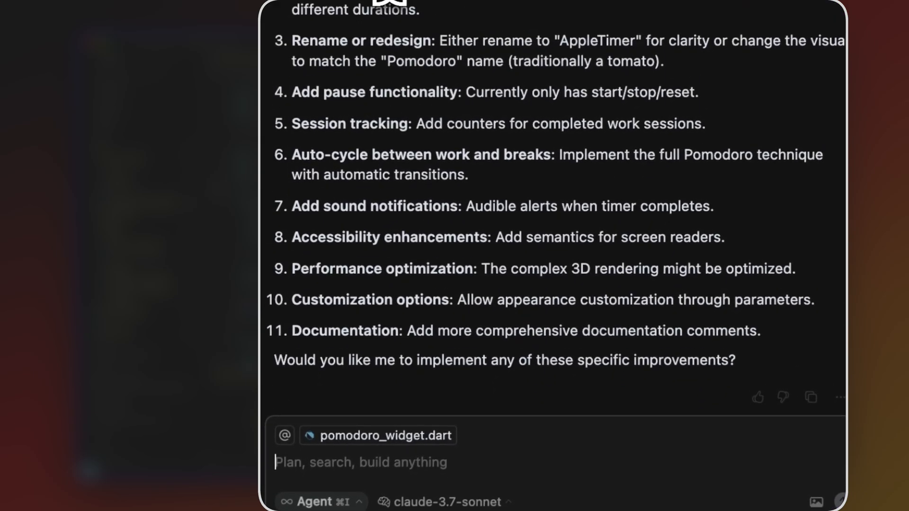
scroll("down", 3)
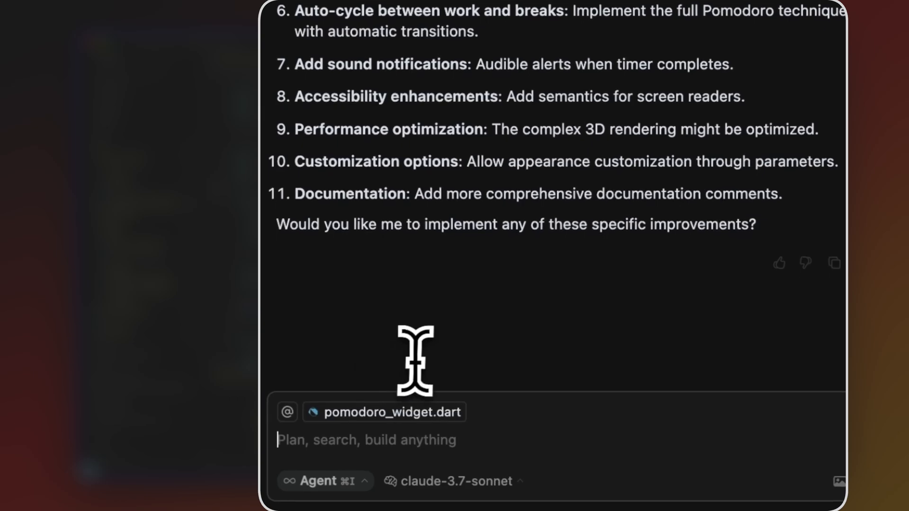
Send a follow-up starting 'Can we make' requesting a change to the apple's look
type("Can we make")
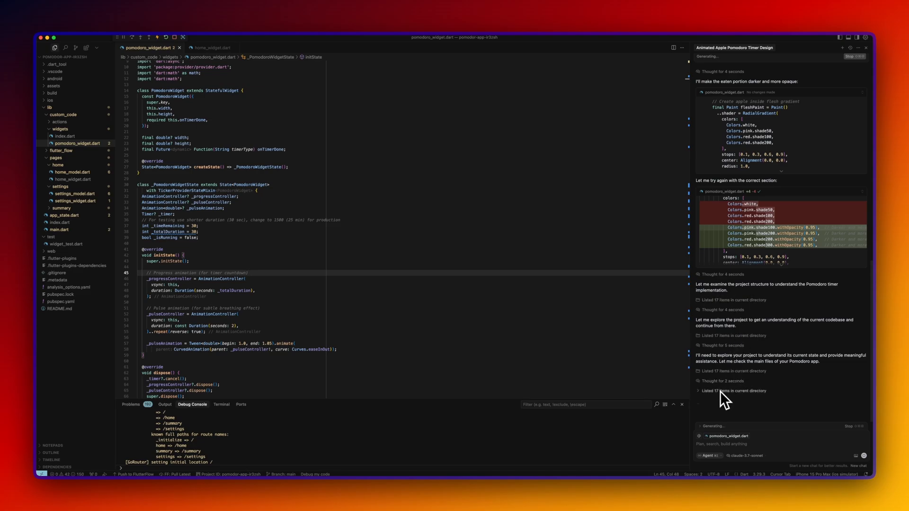
mouse_move(757, 296)
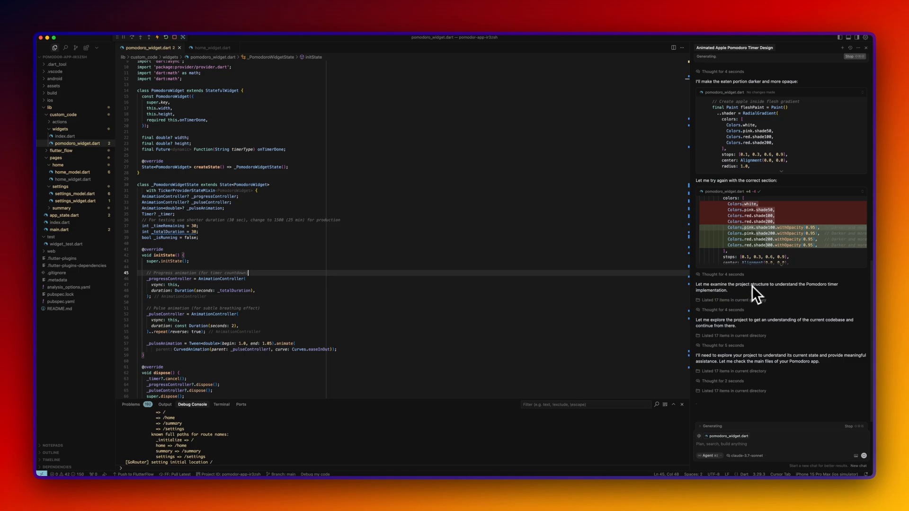
mouse_move(752, 297)
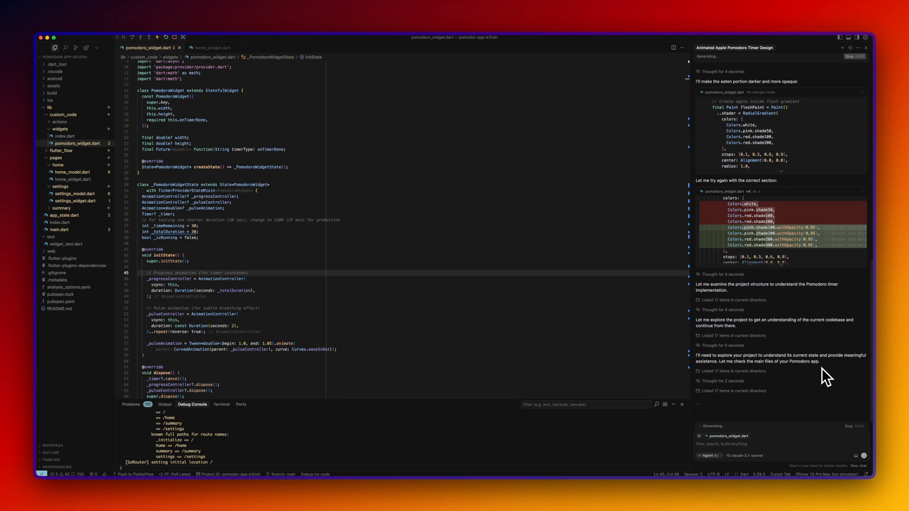
mouse_move(752, 63)
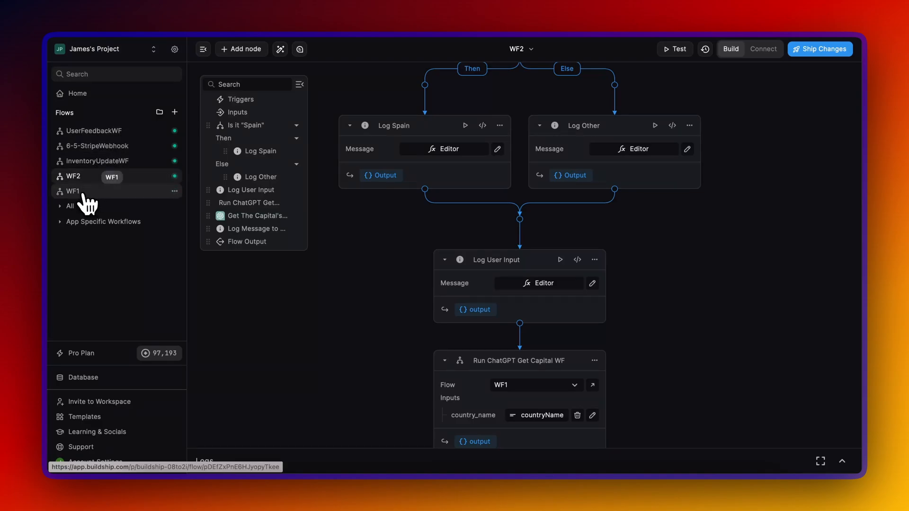
Browse WF1 and Part 6-1 under the All flows group, then open WF2
left_click(73, 191)
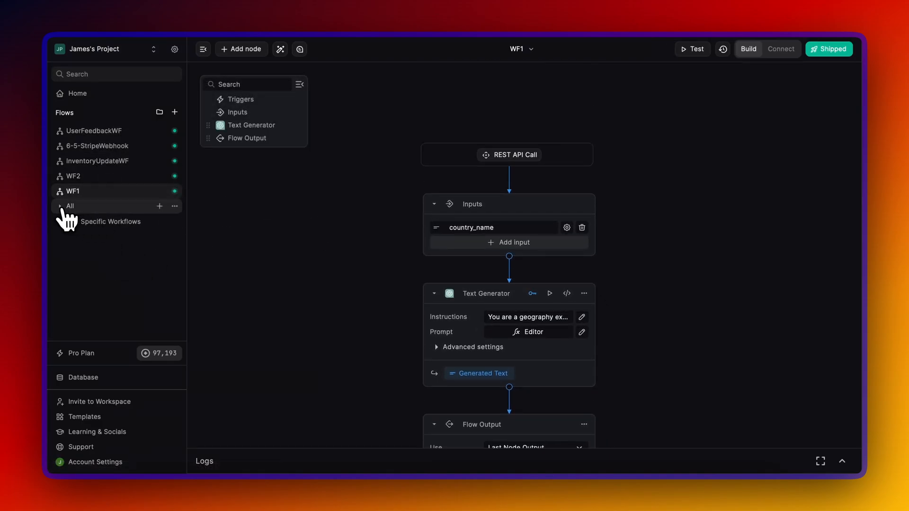
left_click(59, 205)
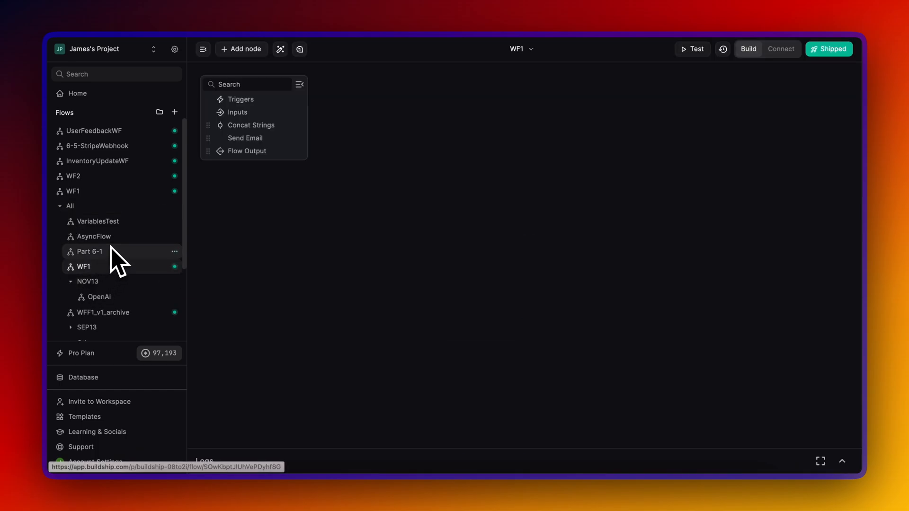
left_click(83, 267)
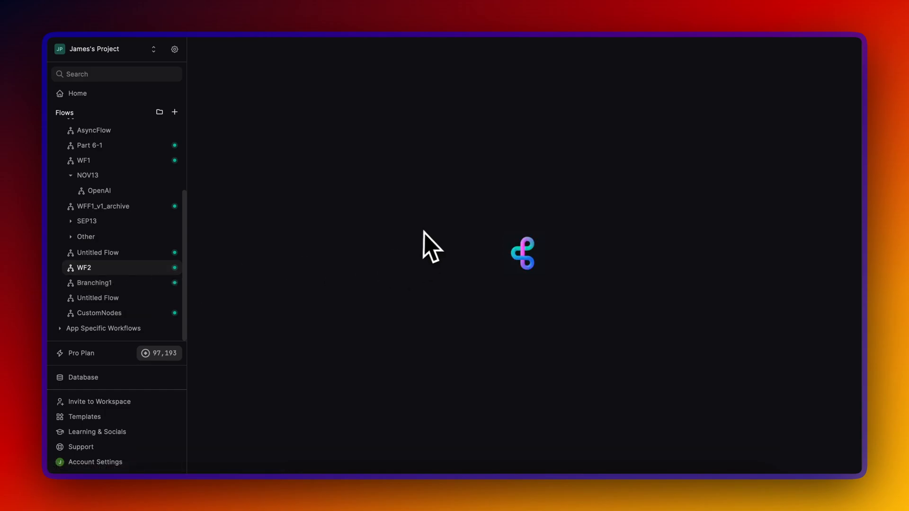
left_click(83, 267)
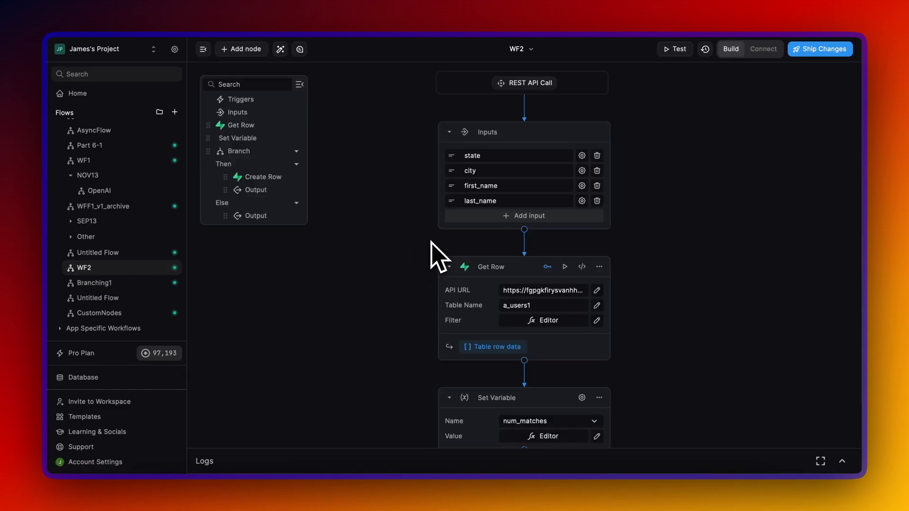